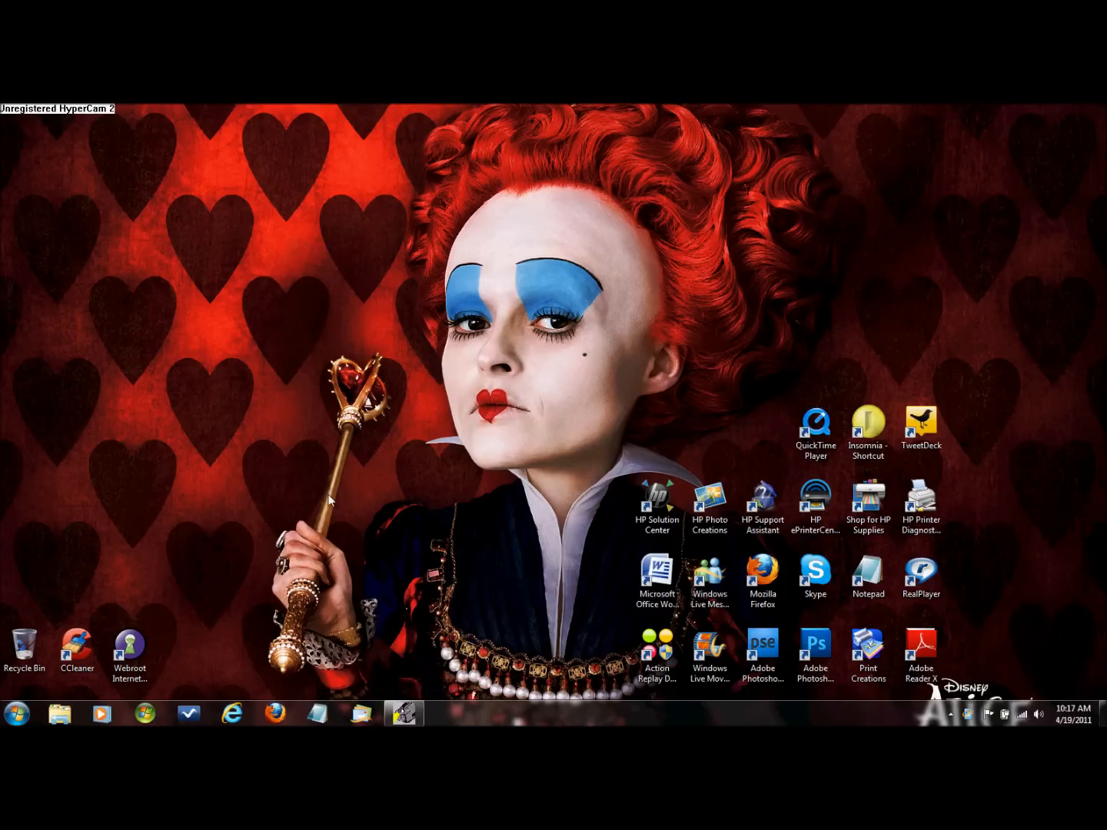
mouse_move(123, 699)
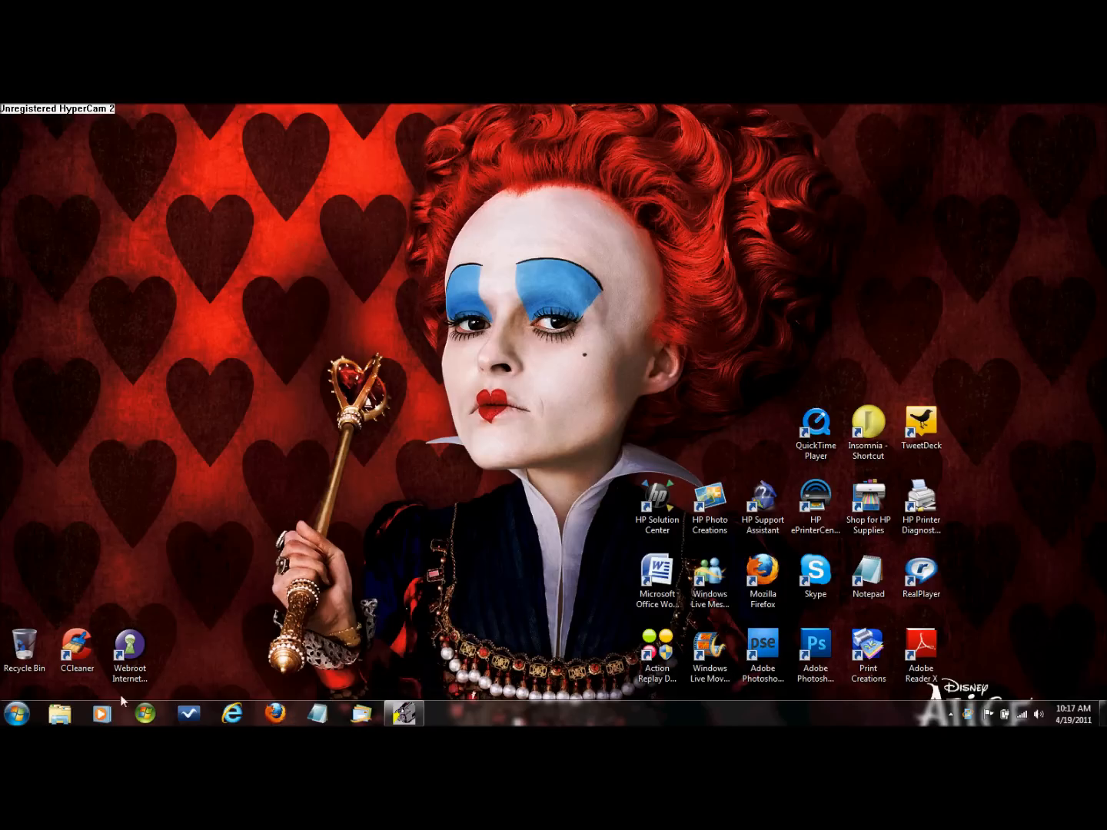
mouse_move(519, 605)
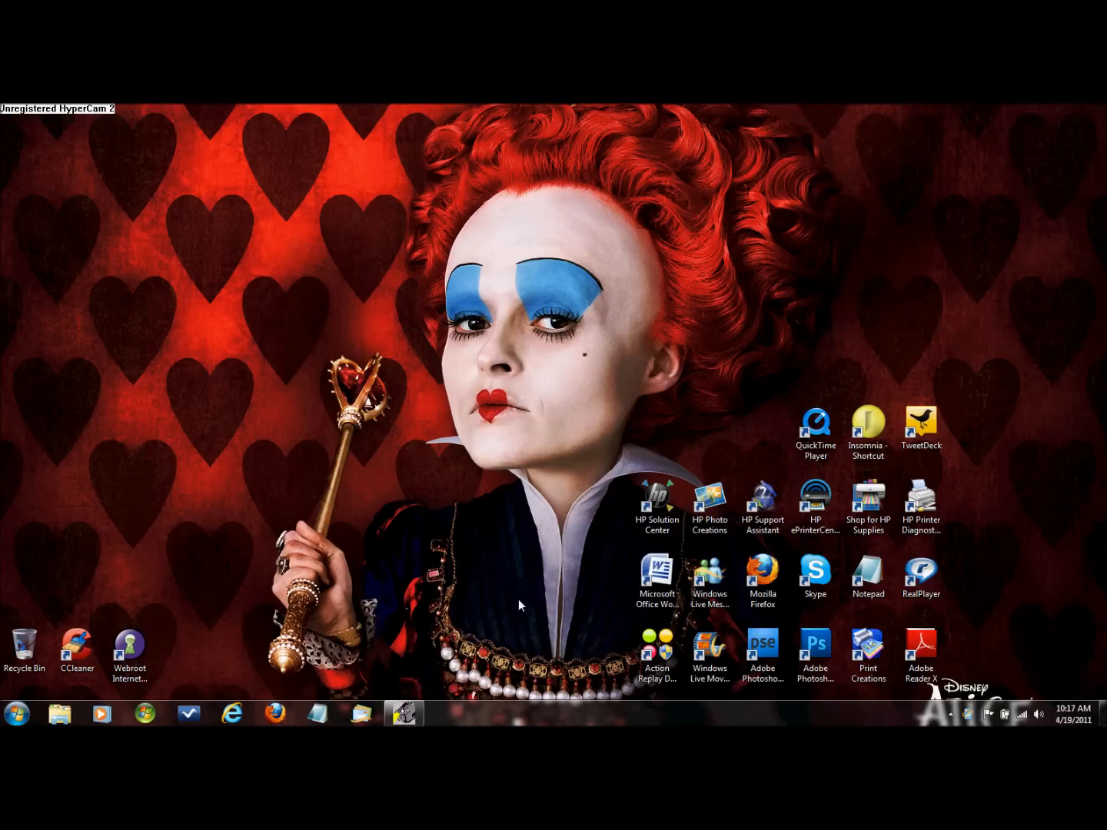
Launch CCleaner from its desktop shortcut.
click(76, 650)
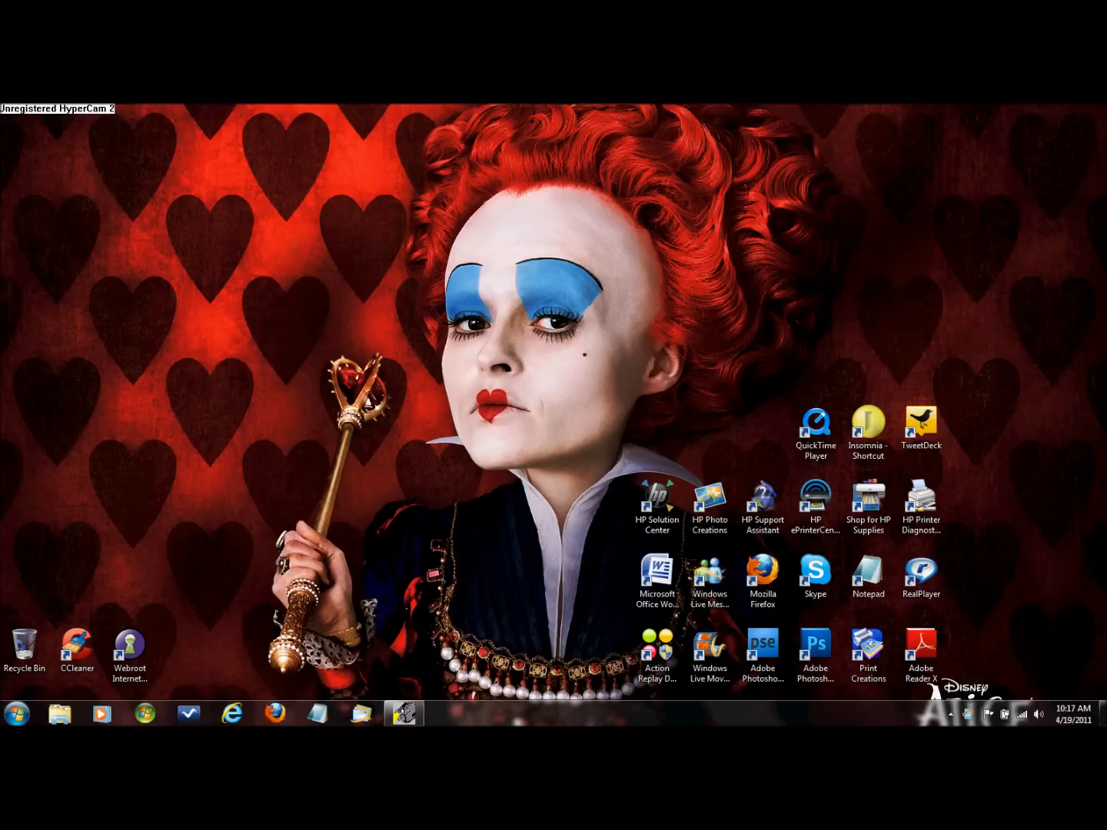
double_click(76, 653)
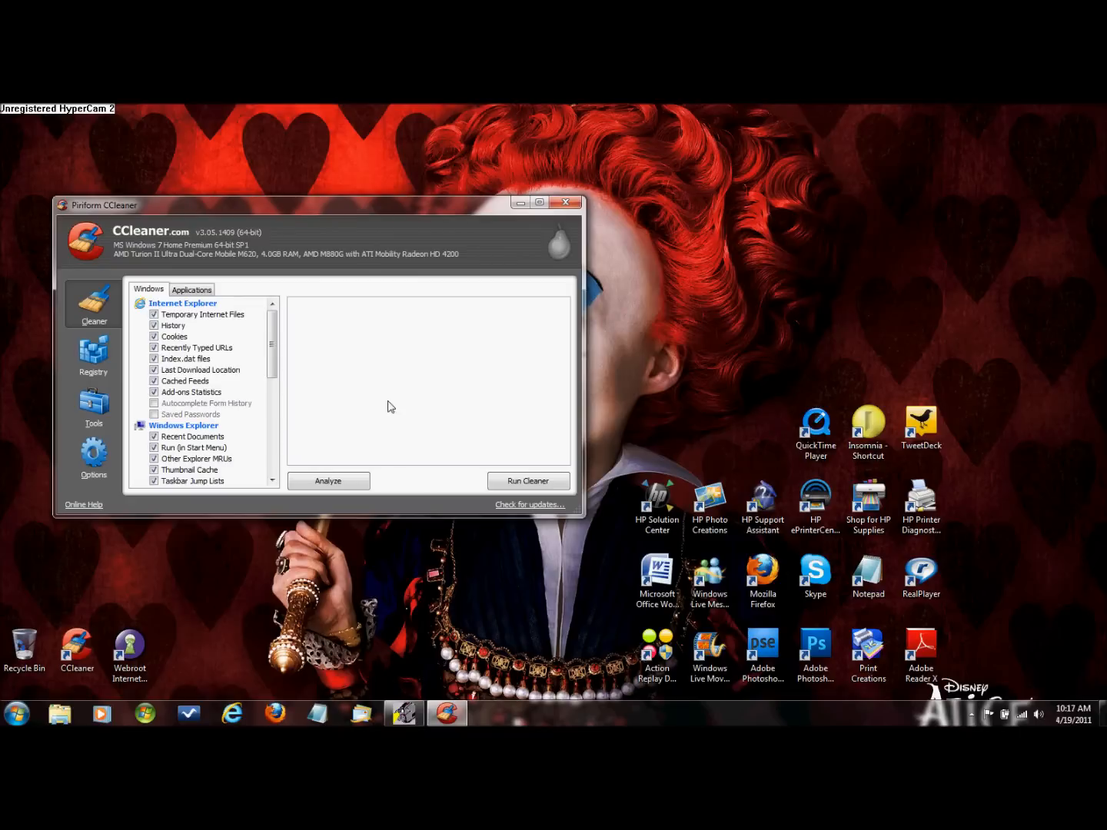
mouse_move(530, 505)
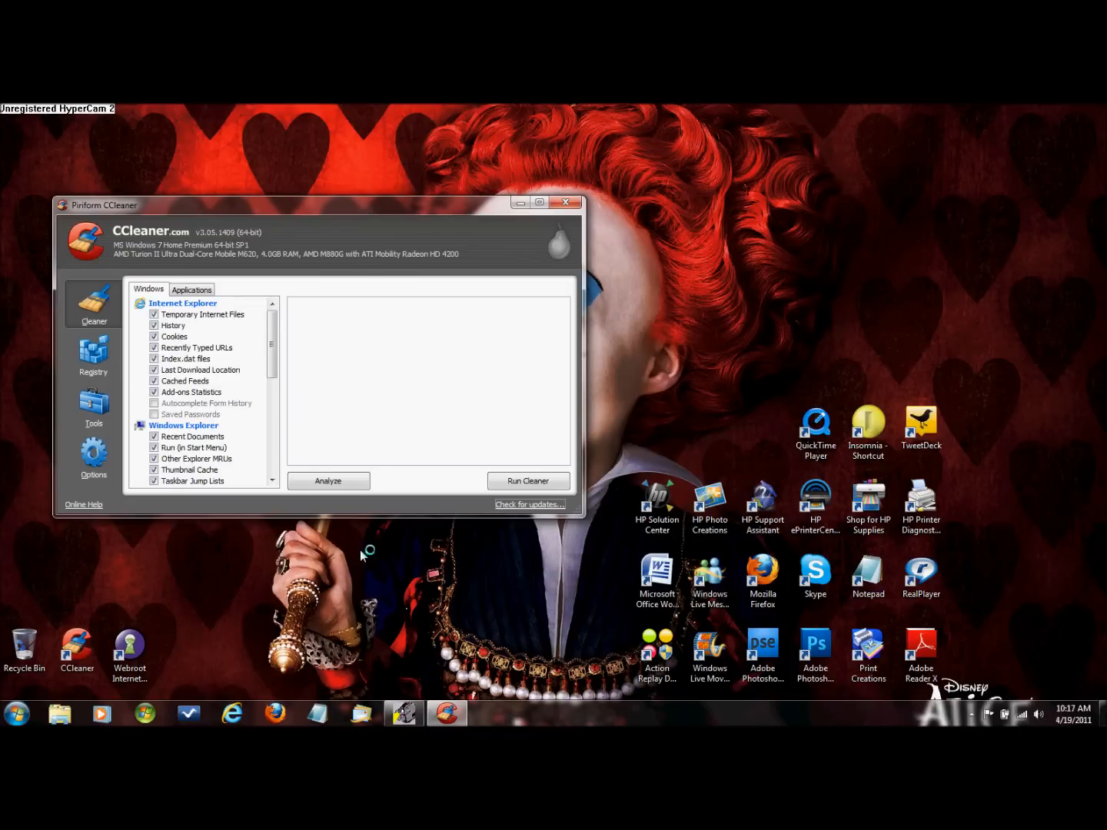
Check for updates, confirming 3.05.1409 is latest, and go to the CCleaner download page.
click(528, 504)
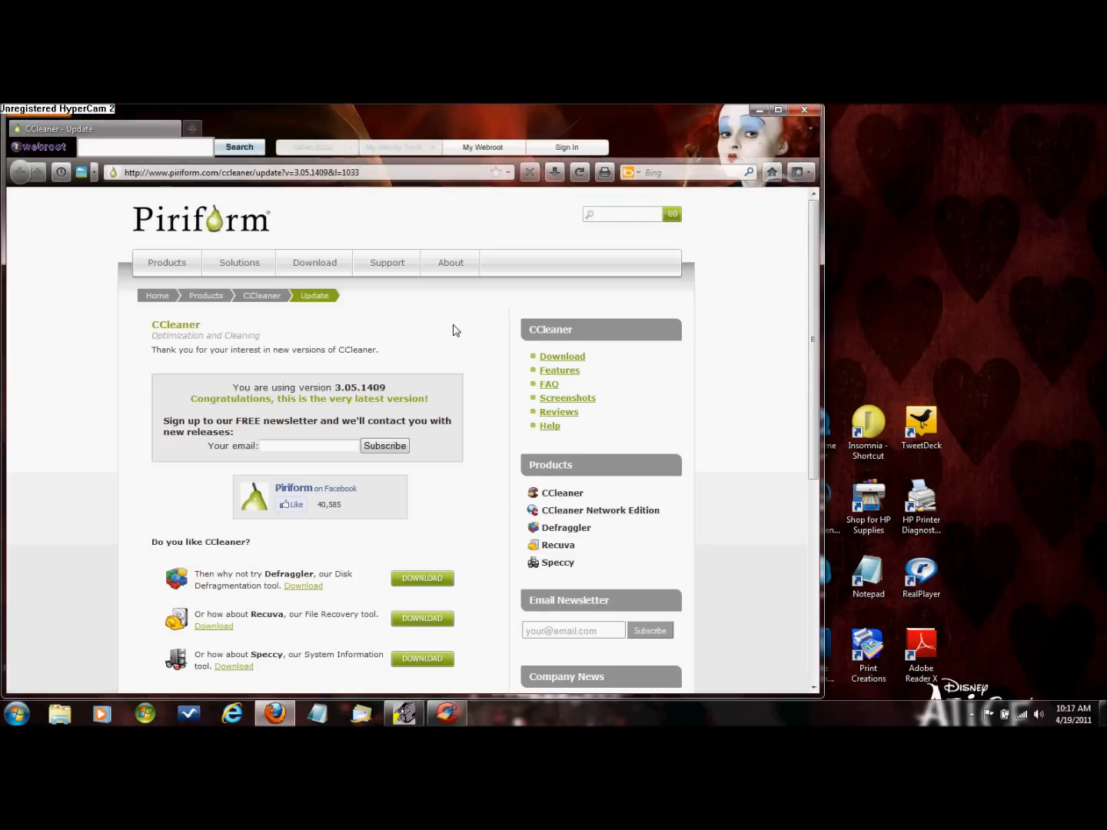
mouse_move(87, 438)
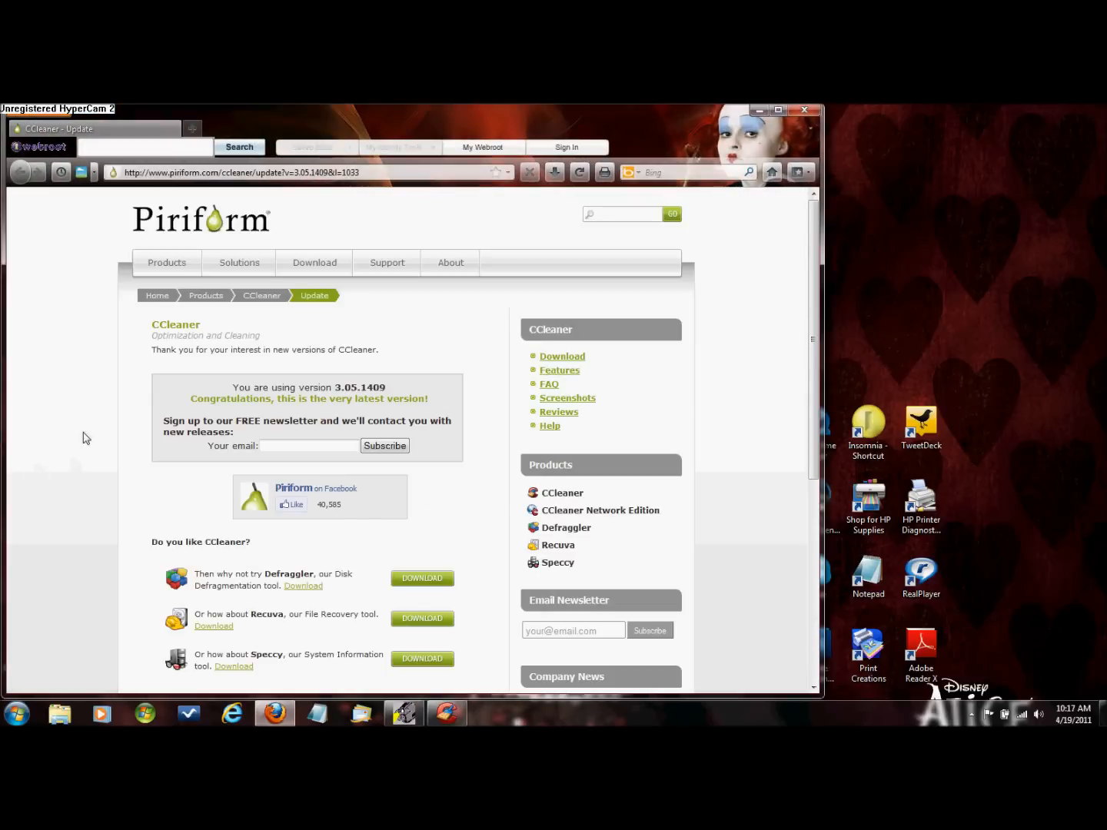
mouse_move(119, 475)
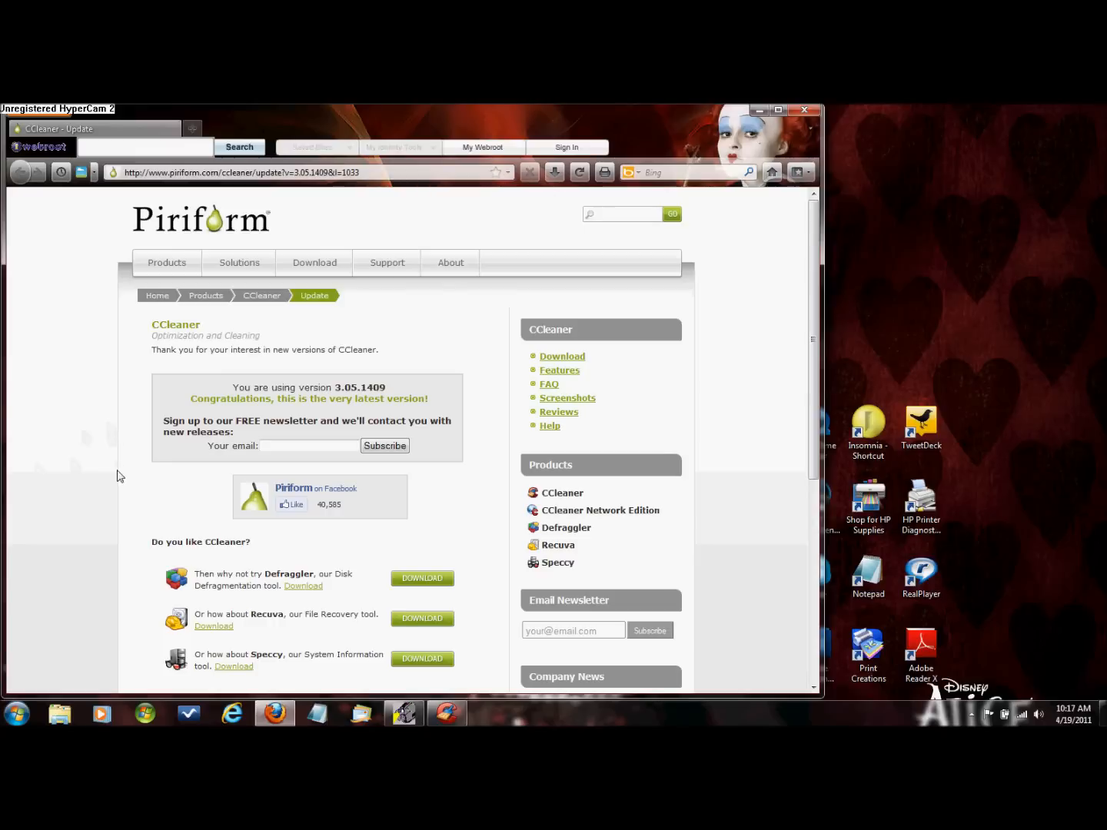
mouse_move(451, 371)
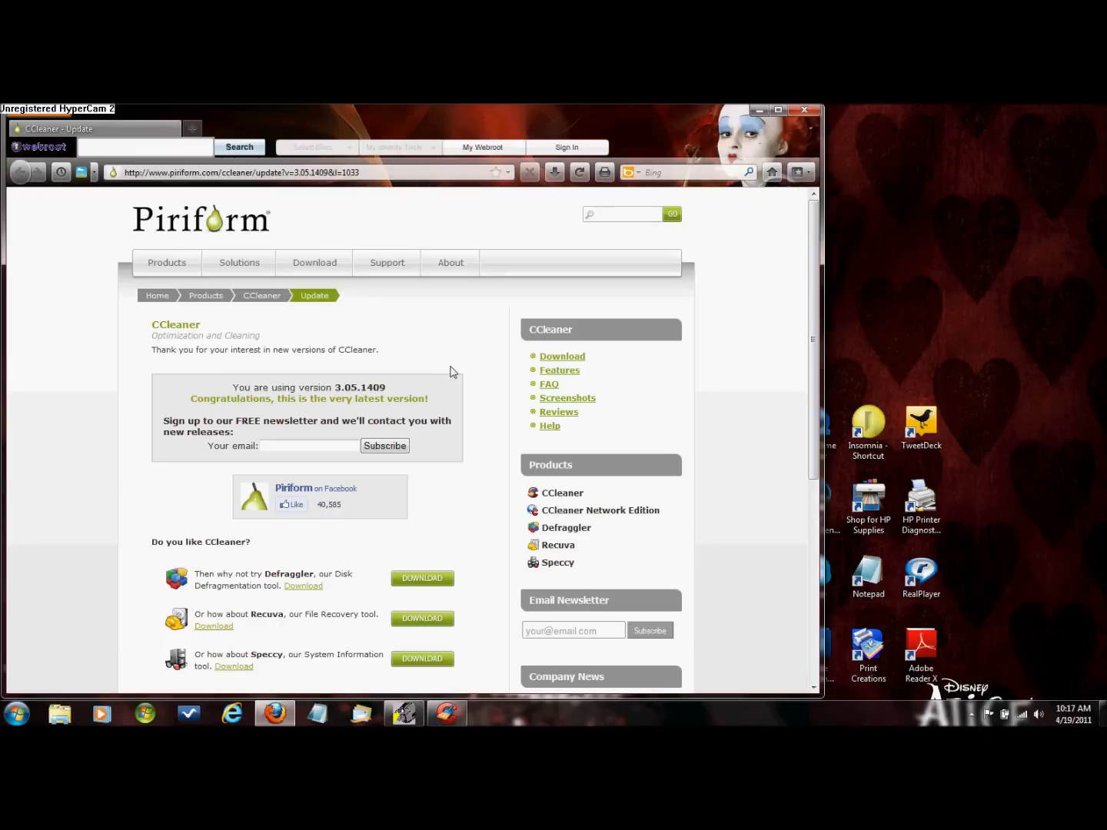
scroll(down, 3)
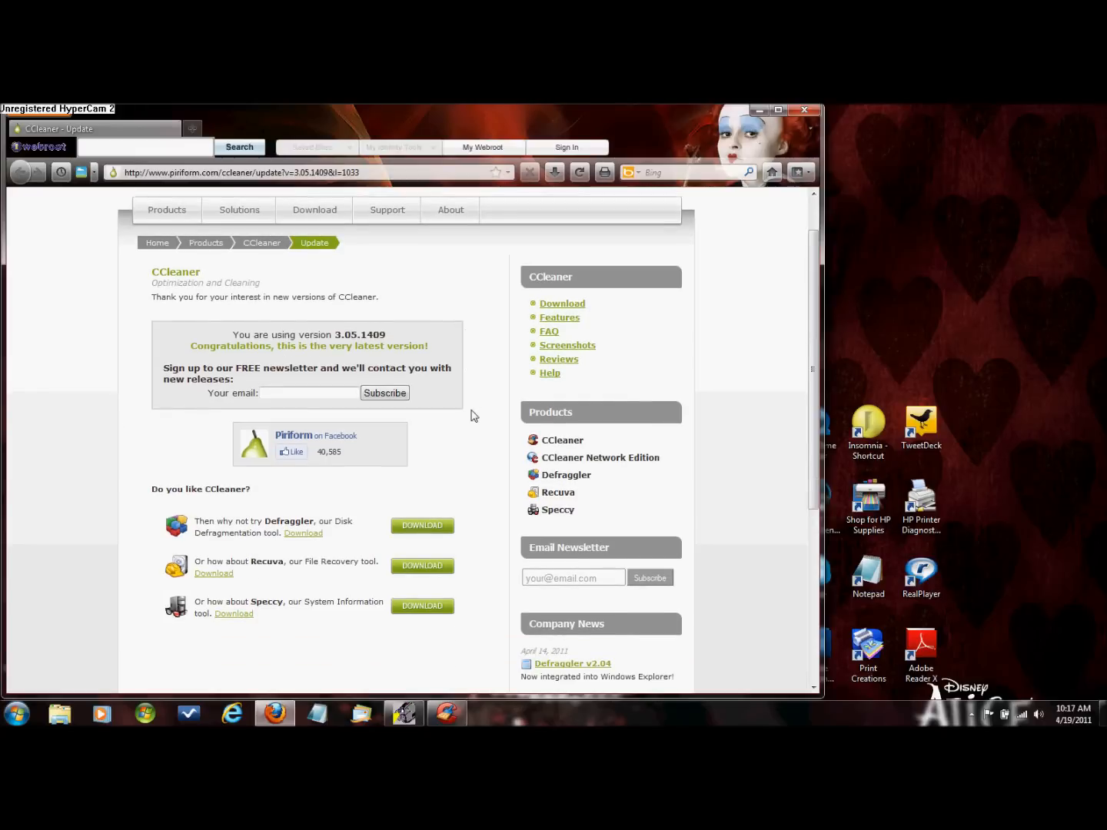
mouse_move(562, 303)
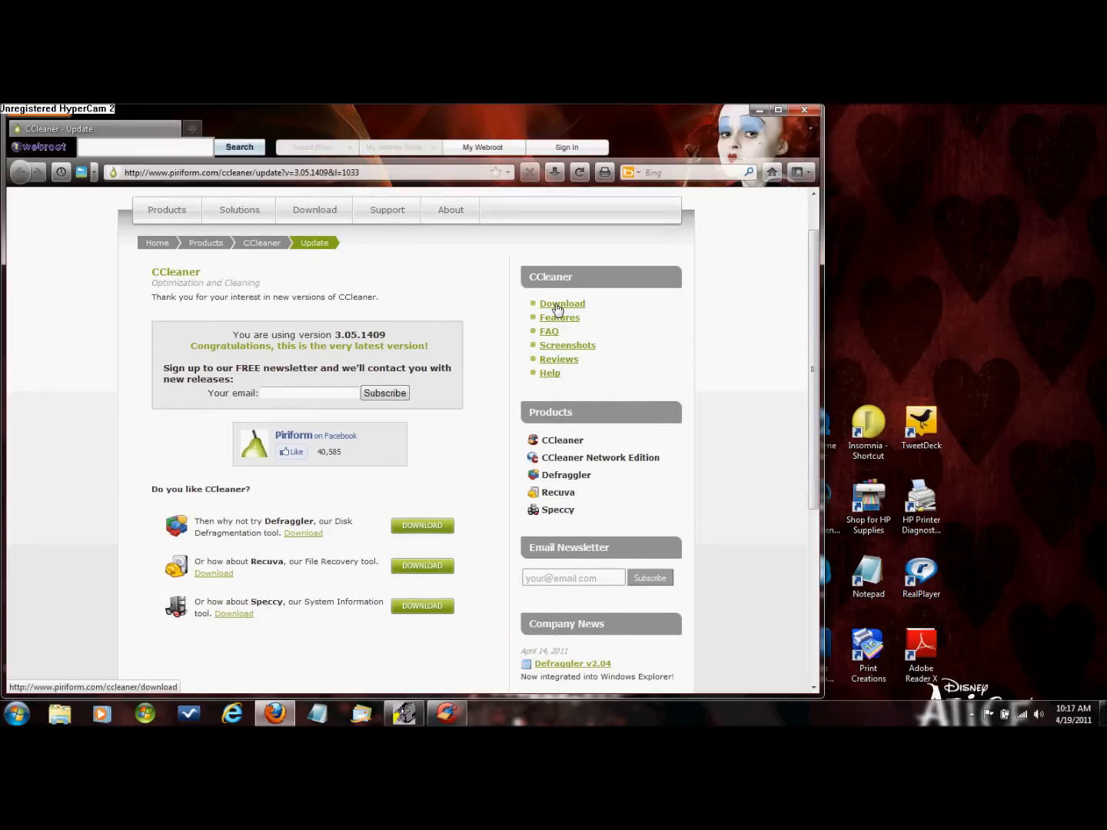
click(562, 303)
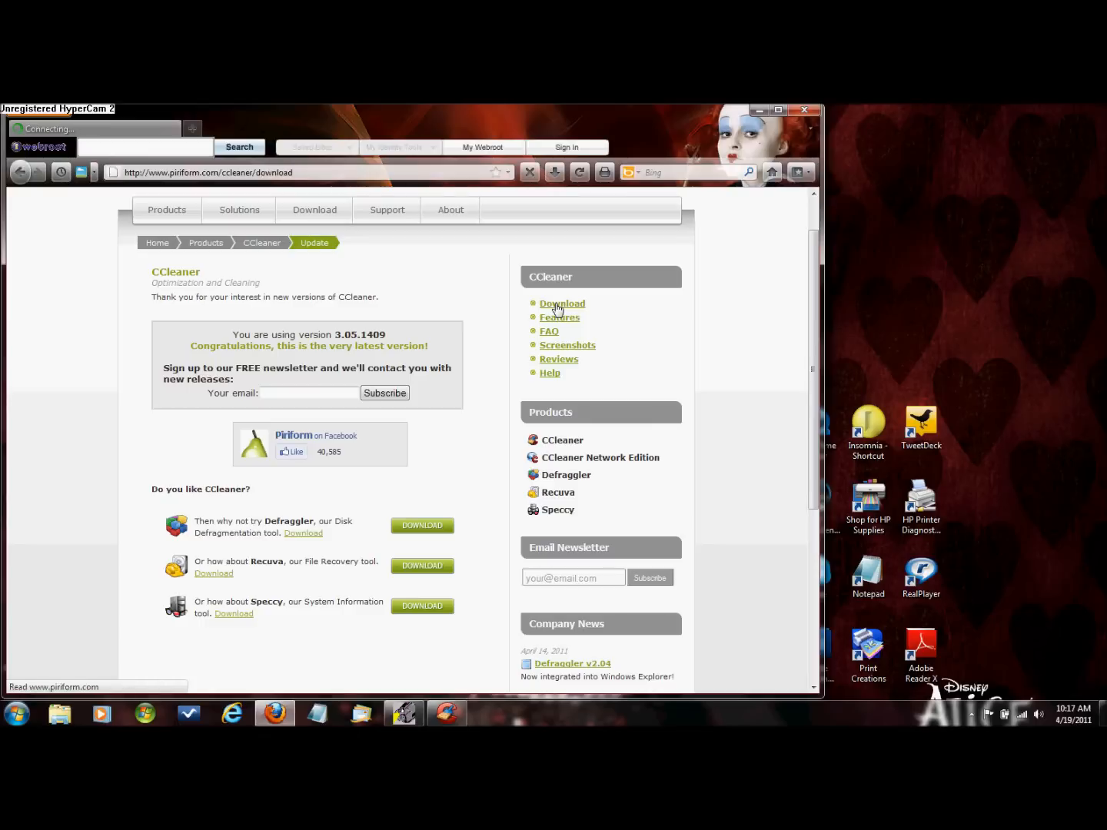
Choose the FileHippo mirror and start the CCleaner 3.05.1409 installer download manually.
click(562, 304)
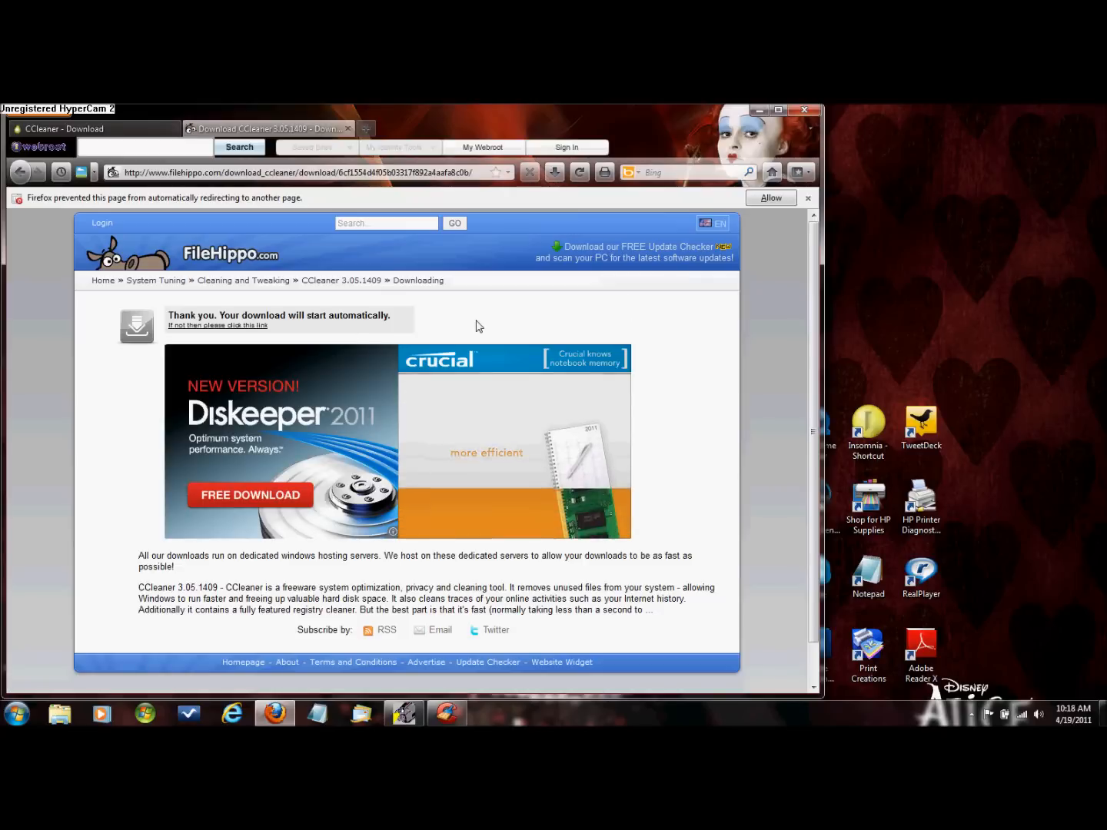
mouse_move(607, 322)
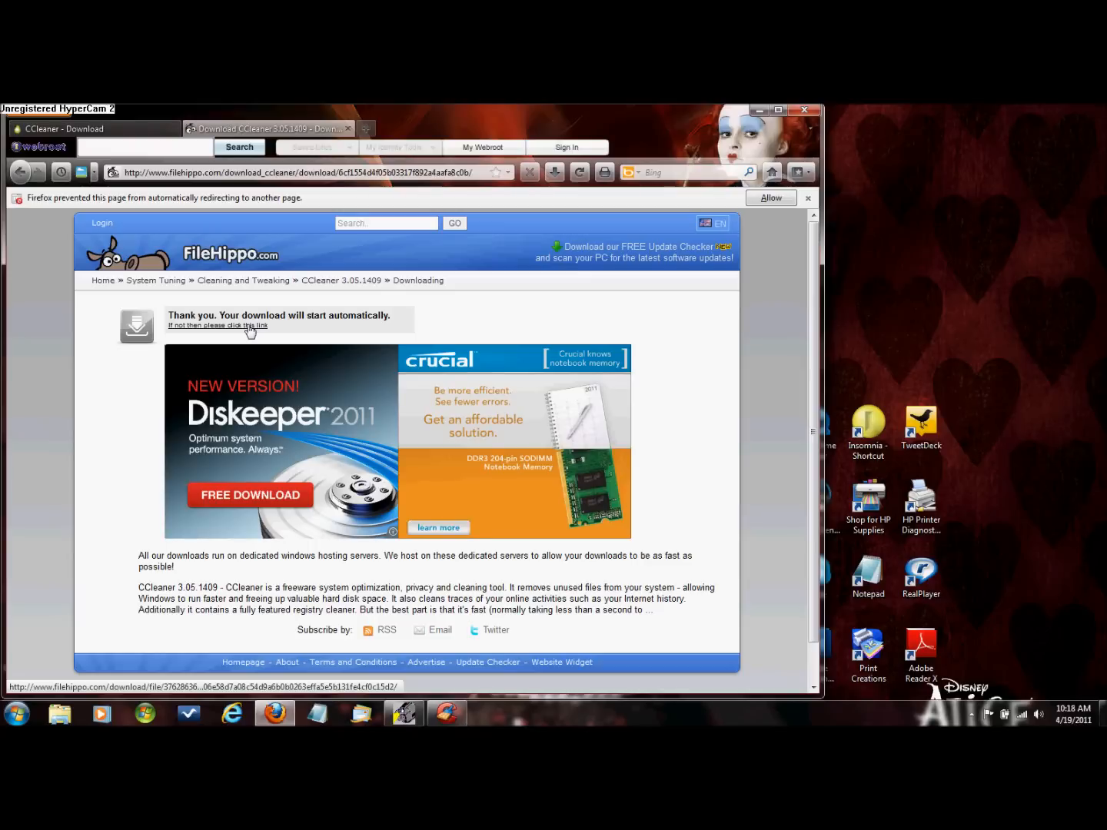
click(217, 325)
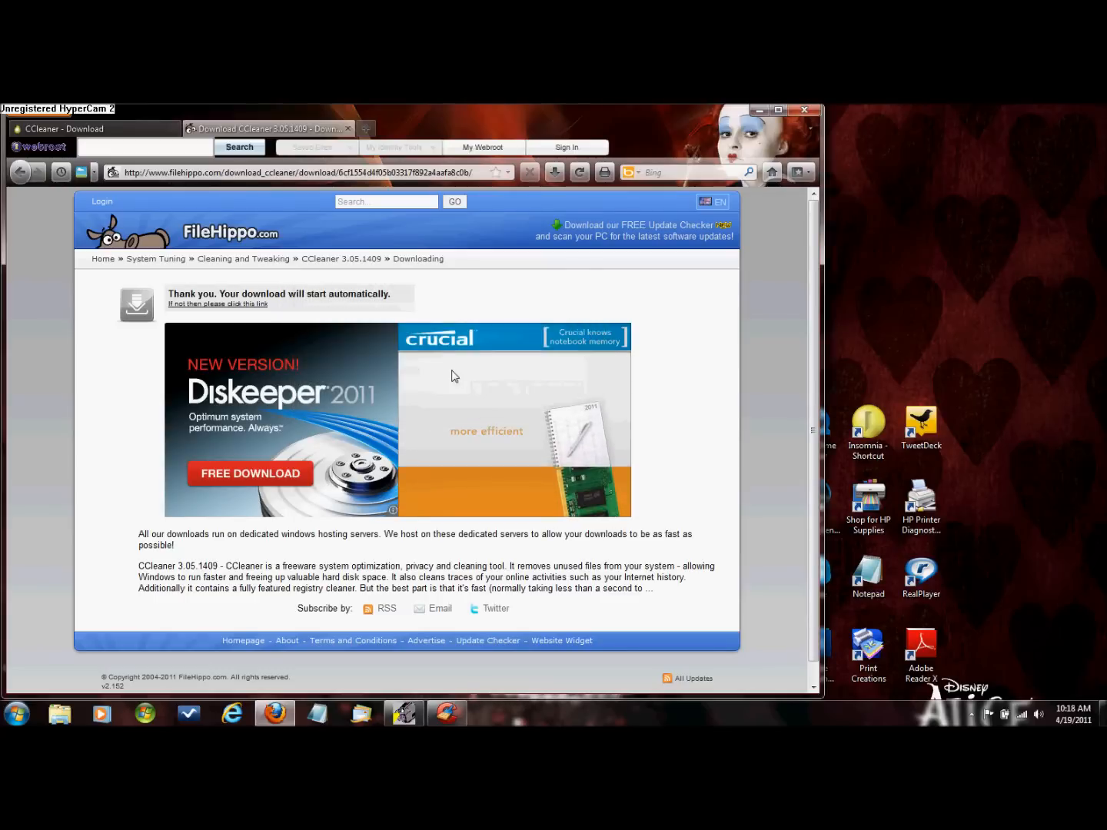
mouse_move(711, 342)
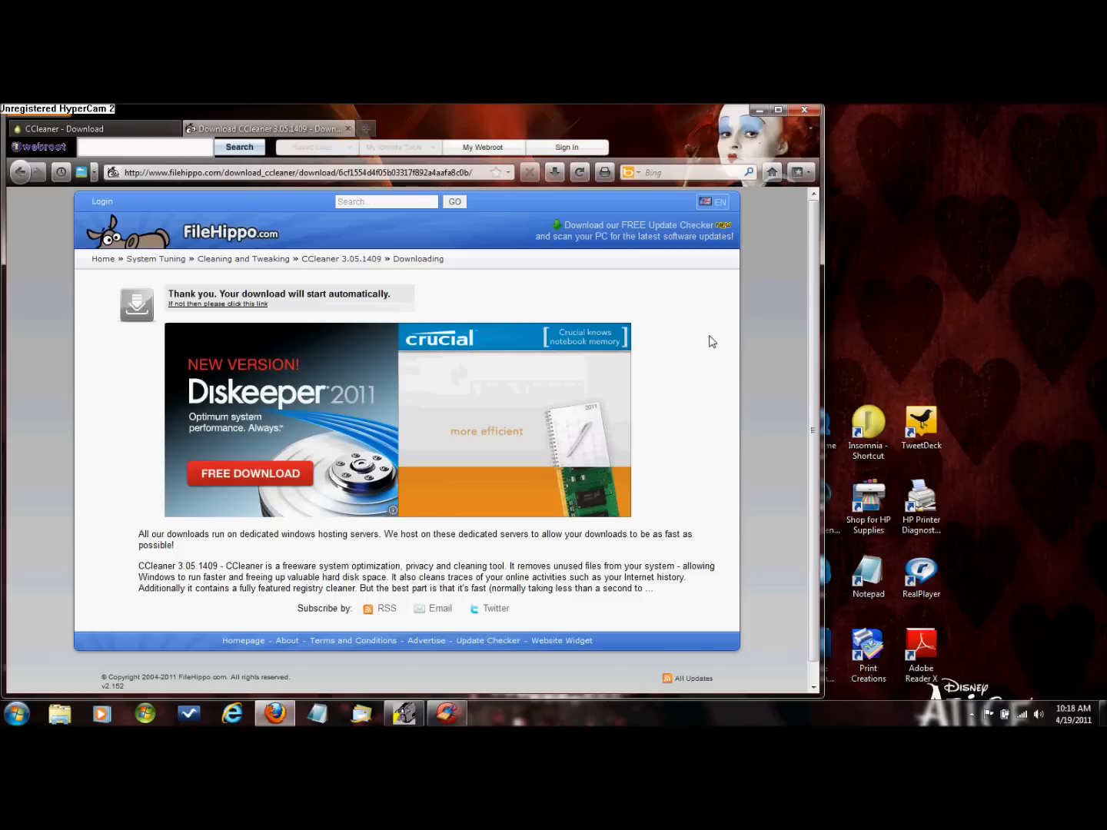
mouse_move(238, 338)
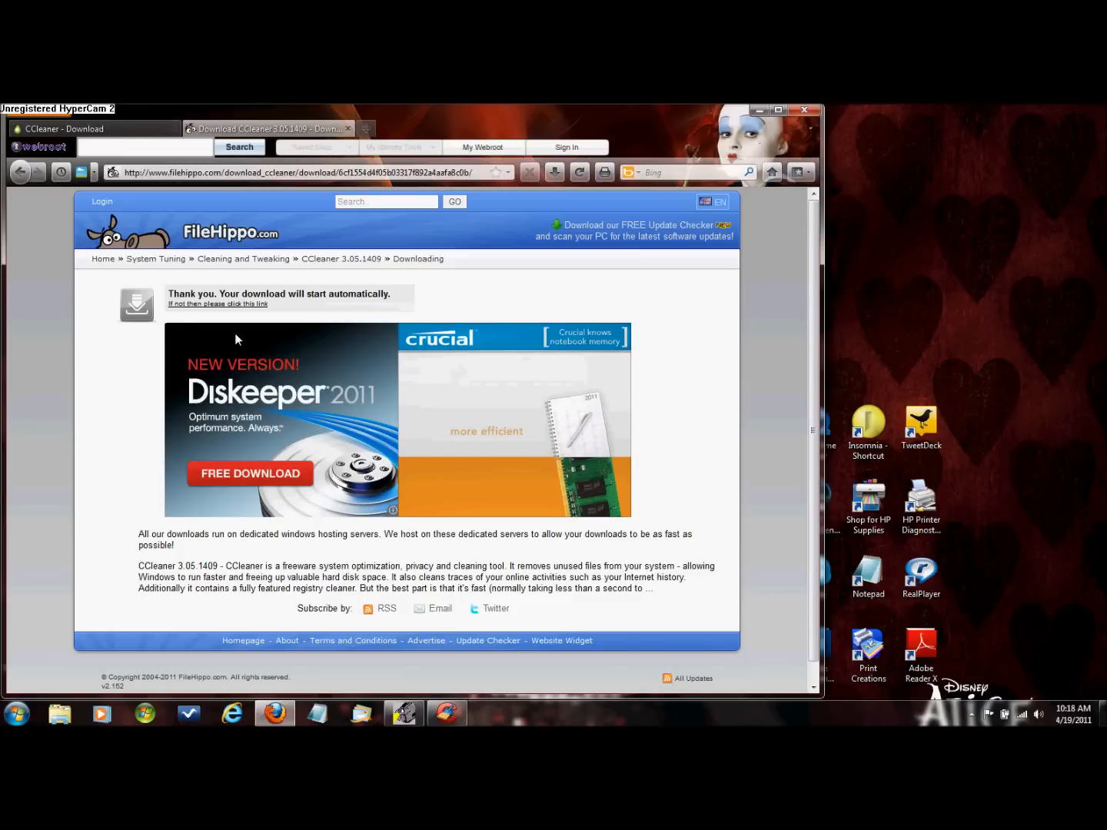
mouse_move(207, 314)
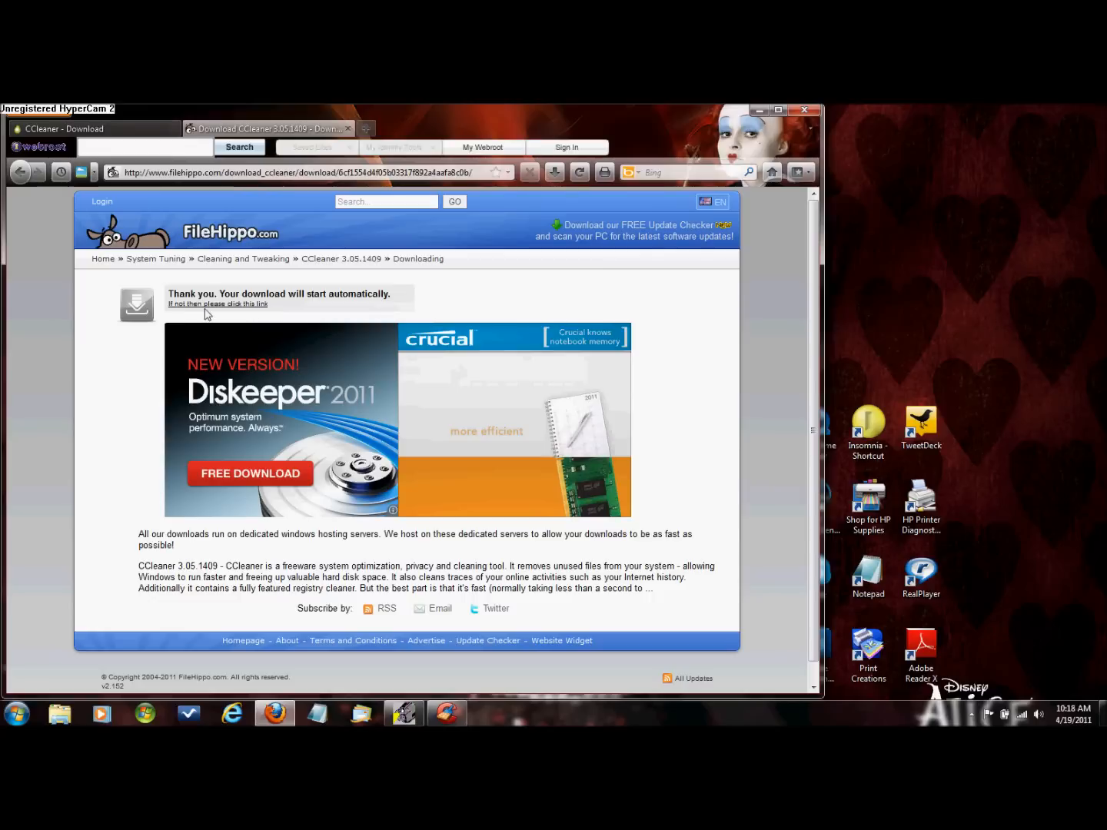
mouse_move(257, 315)
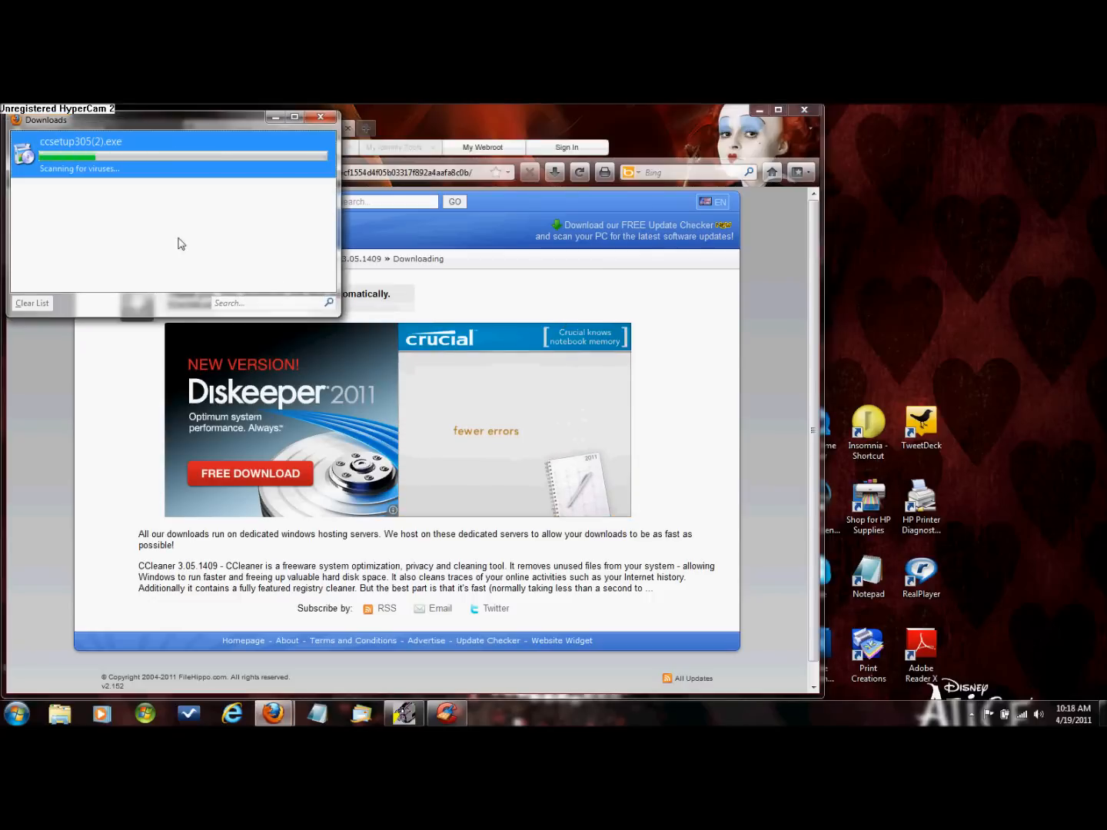
mouse_move(147, 219)
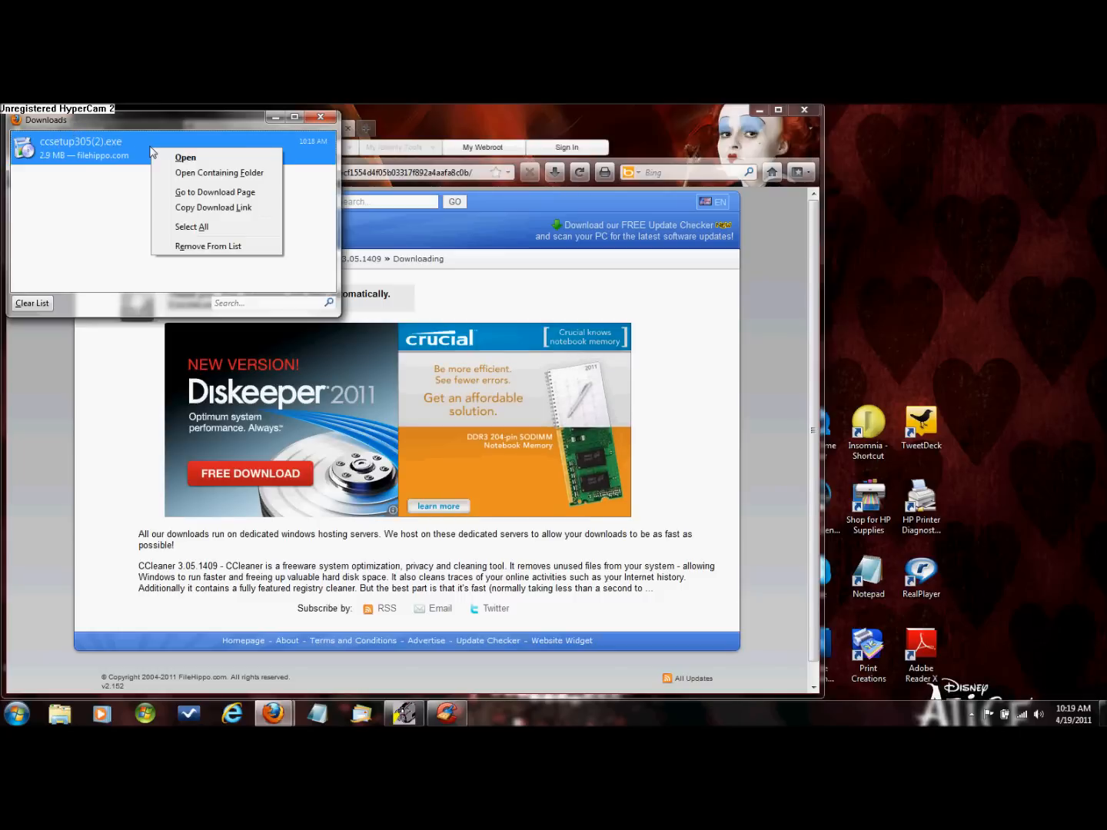
mouse_move(185, 158)
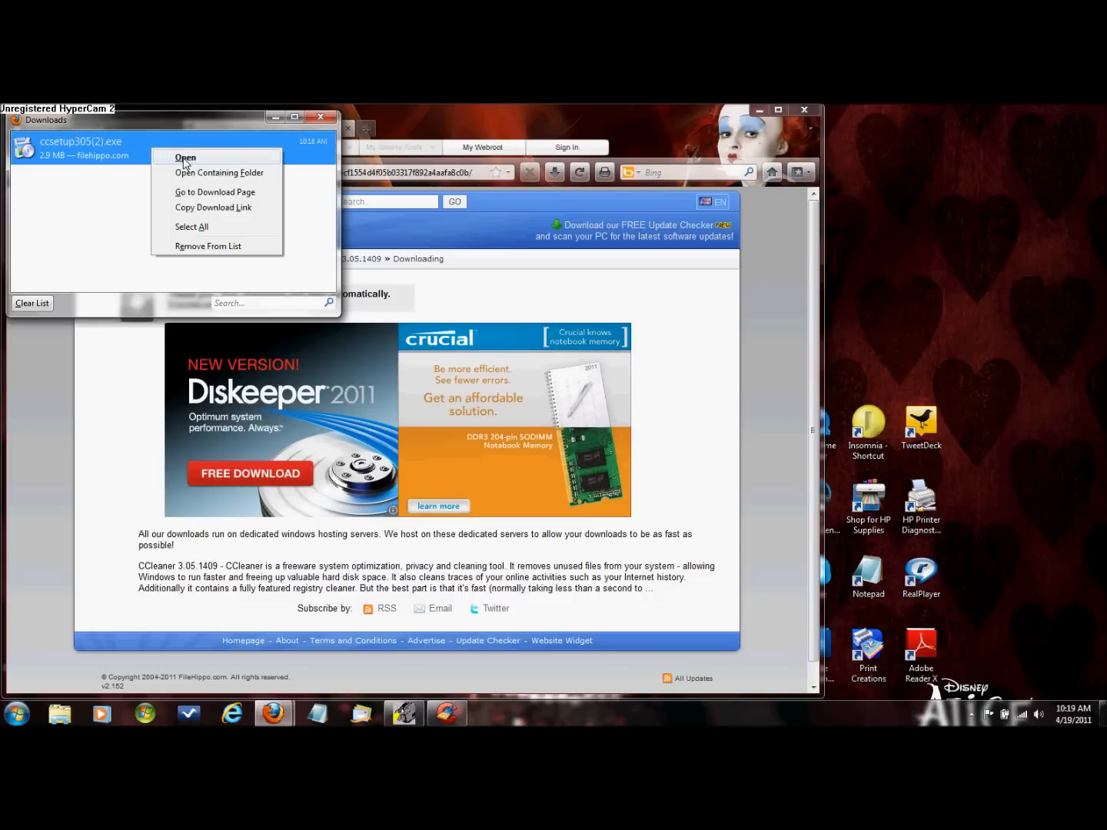
Run the downloaded ccsetup305(2).exe and allow it past the security warning.
click(185, 156)
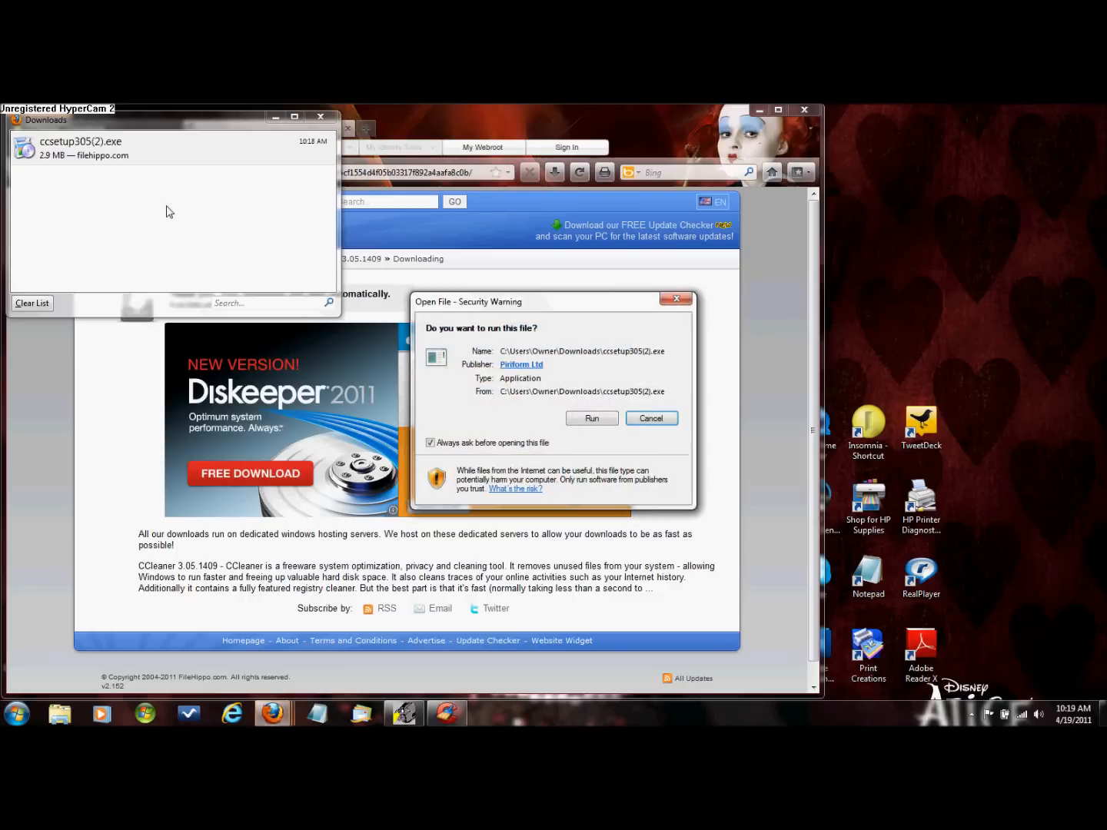
click(650, 417)
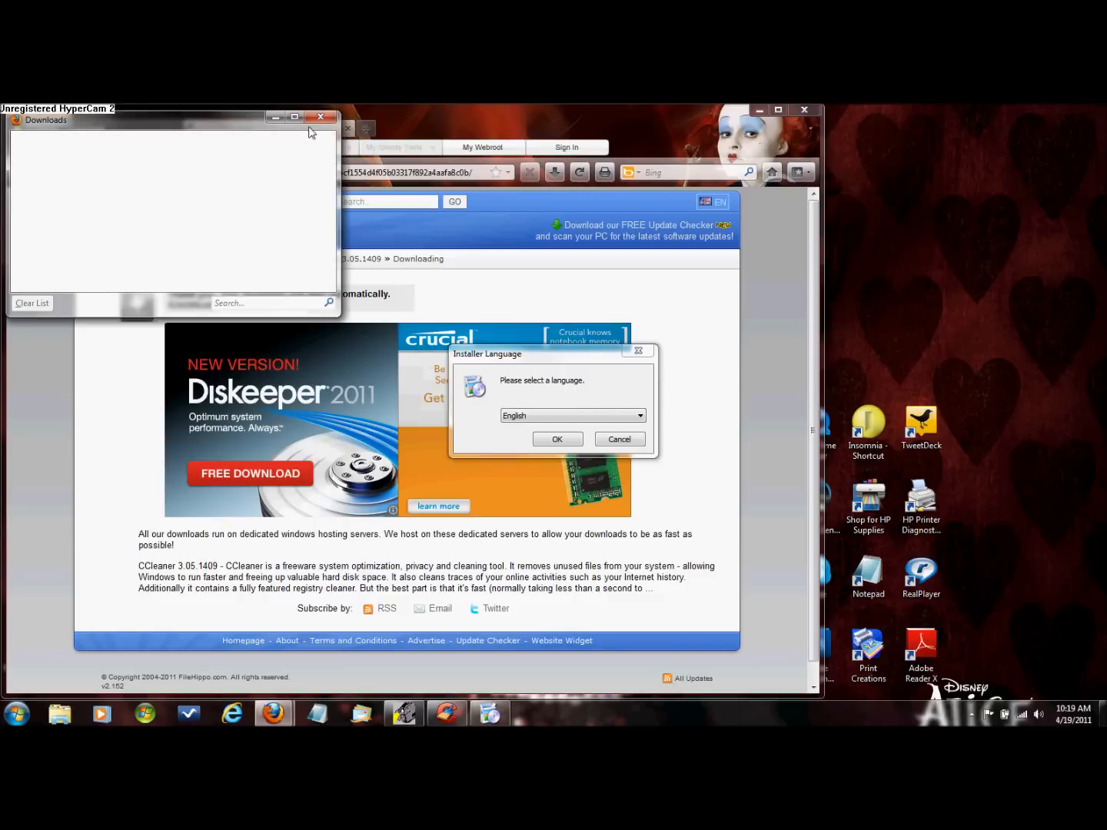
Choose English as the installer language and accept the CCleaner licence agreement.
click(320, 117)
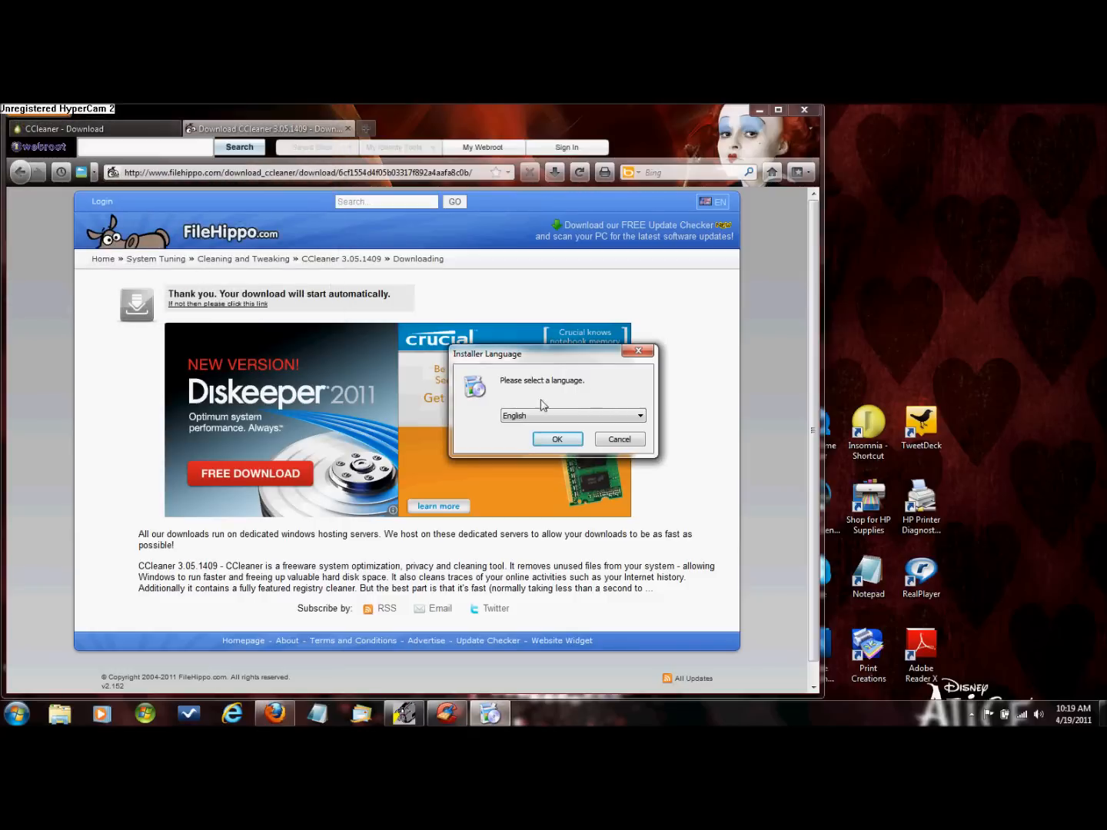
mouse_move(752, 120)
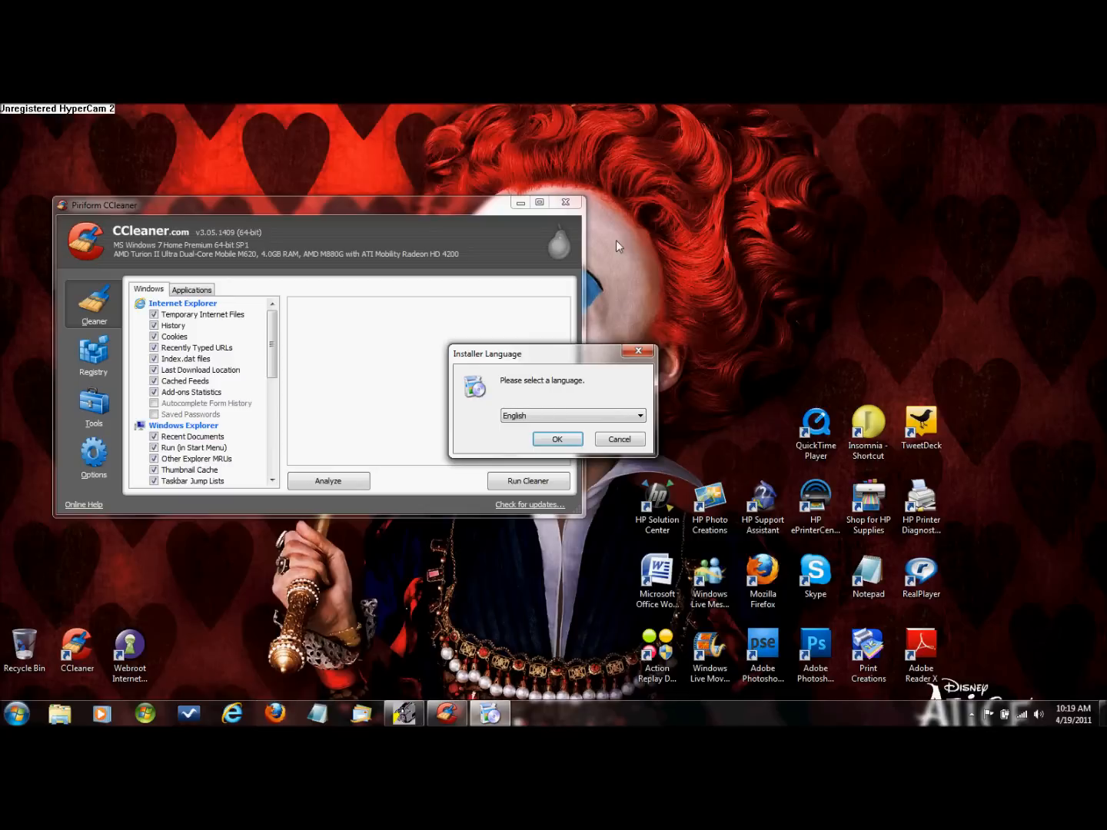
mouse_move(512, 393)
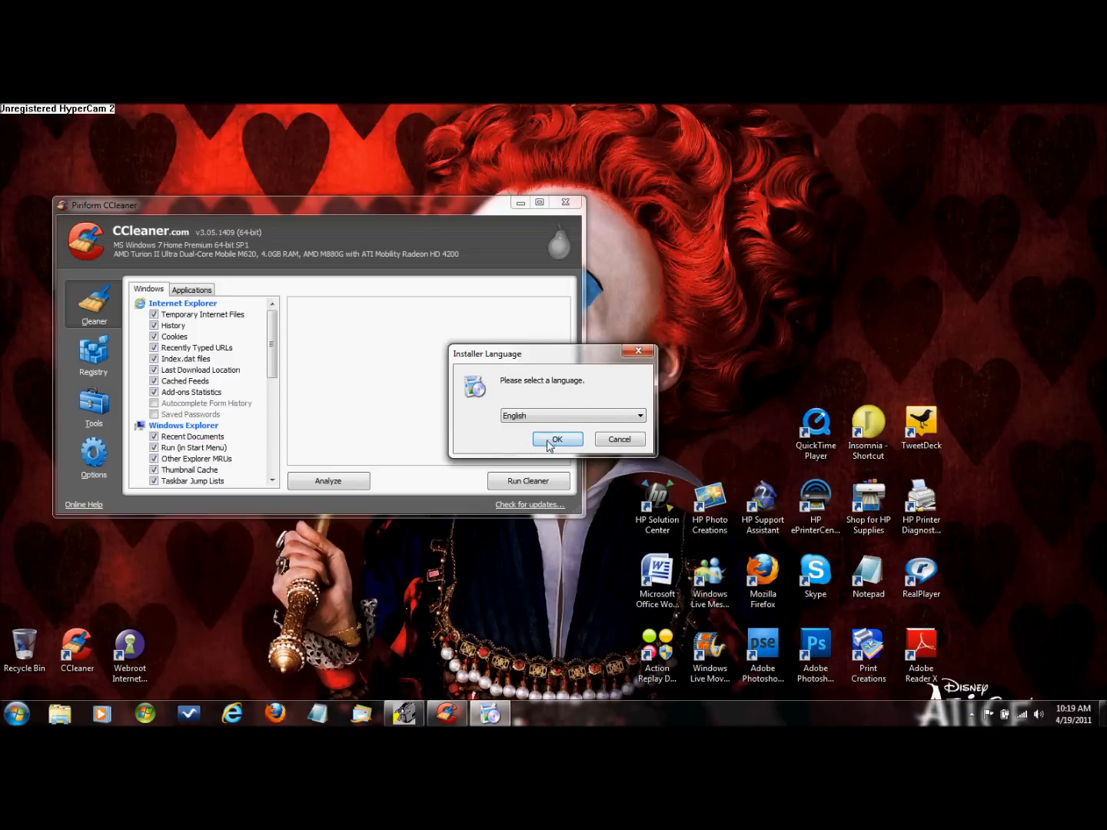
click(556, 438)
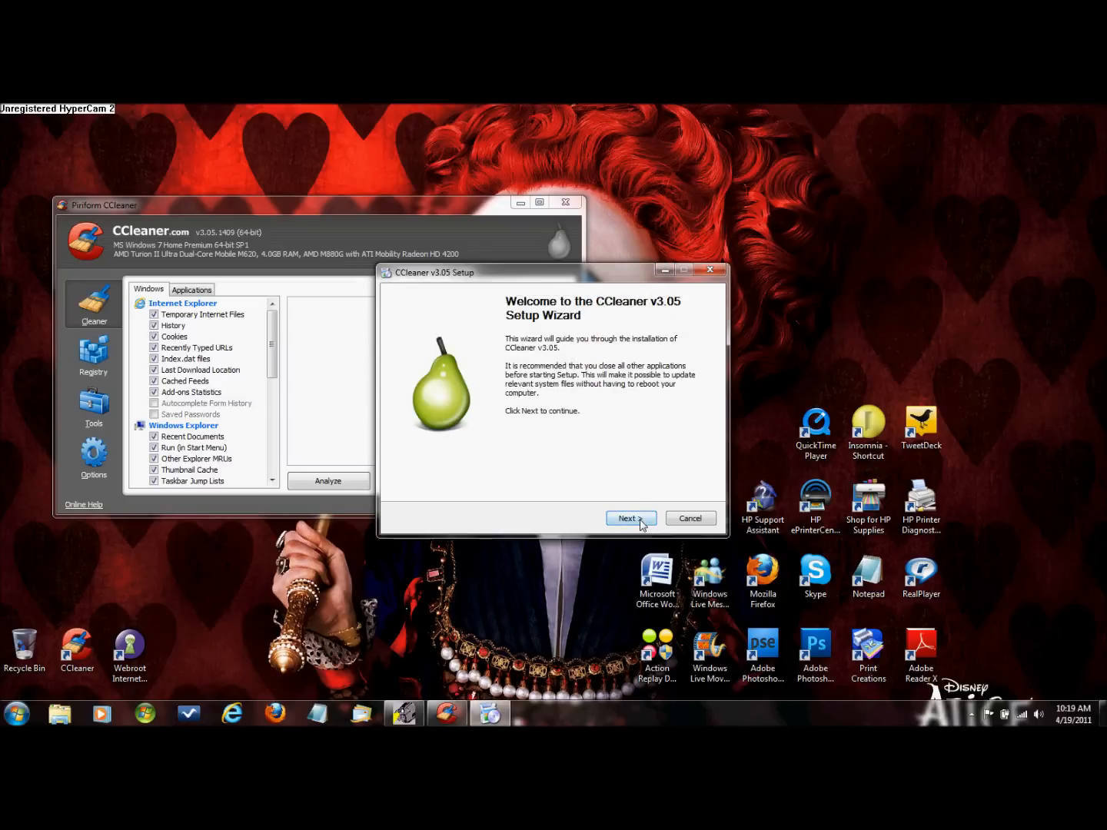
click(630, 518)
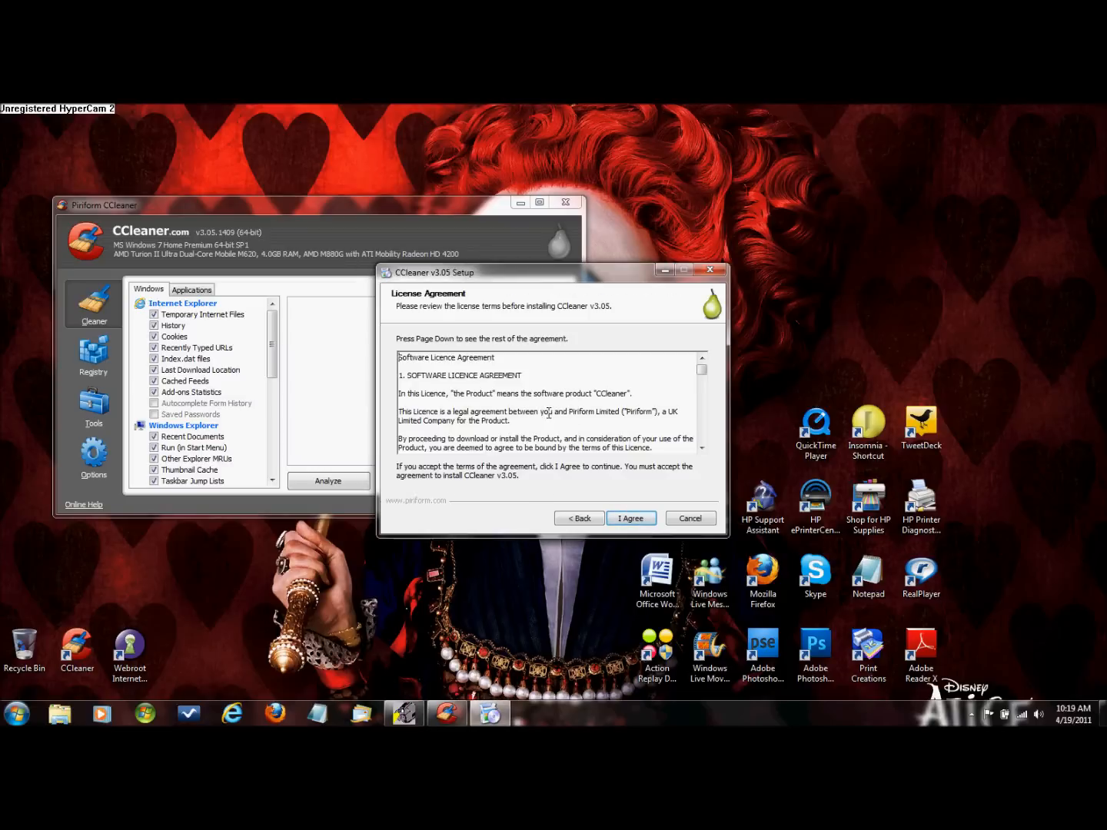
scroll(down, 3)
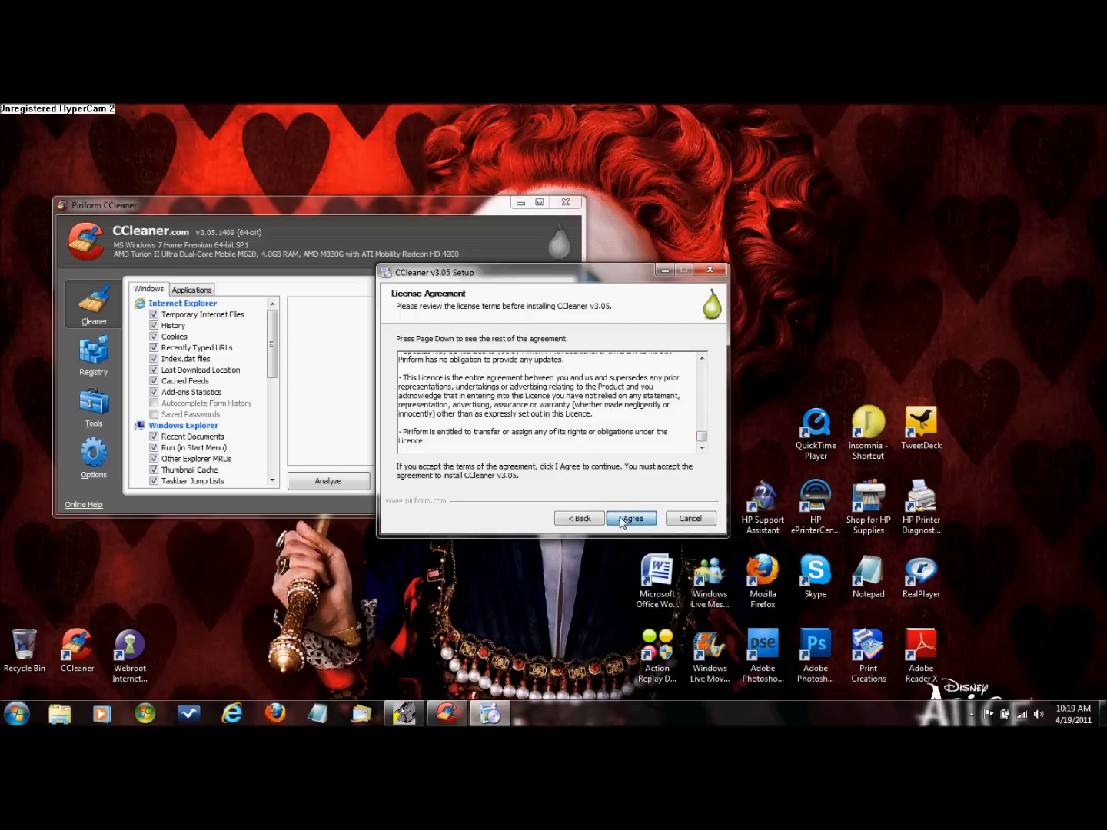
click(630, 518)
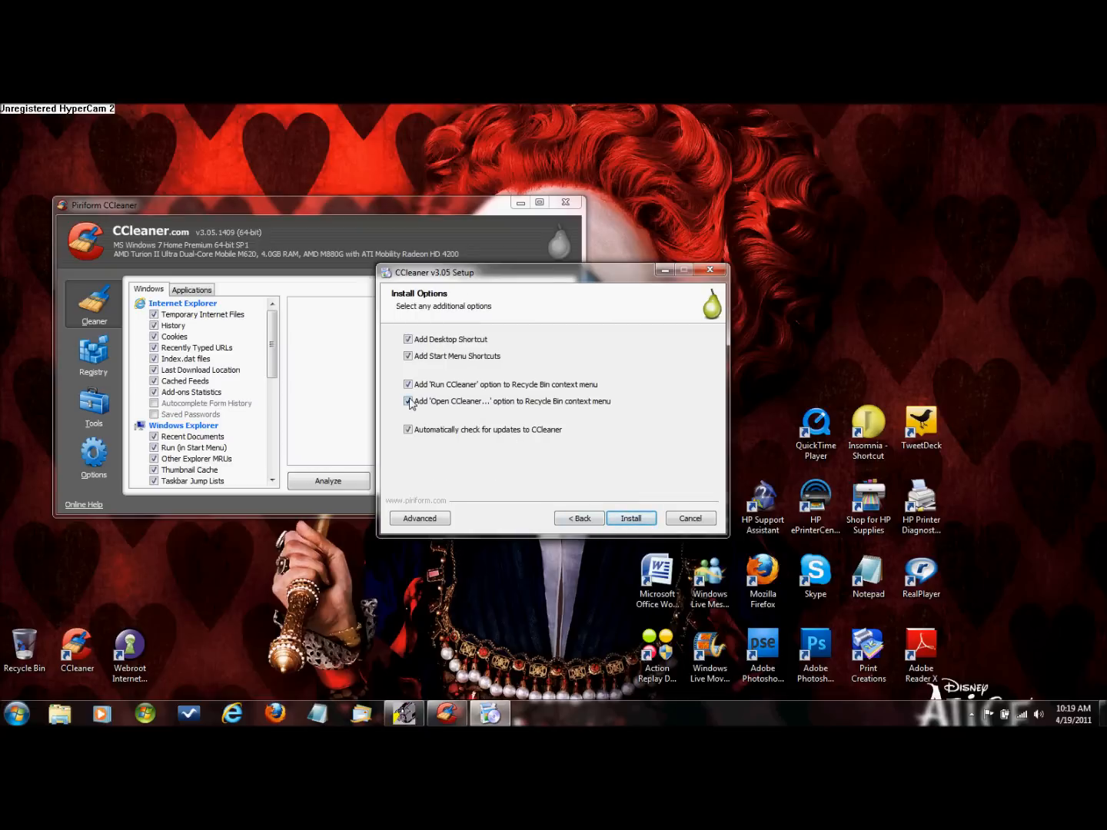
Untick both Recycle Bin context menu options, keeping shortcuts and update checks.
click(408, 401)
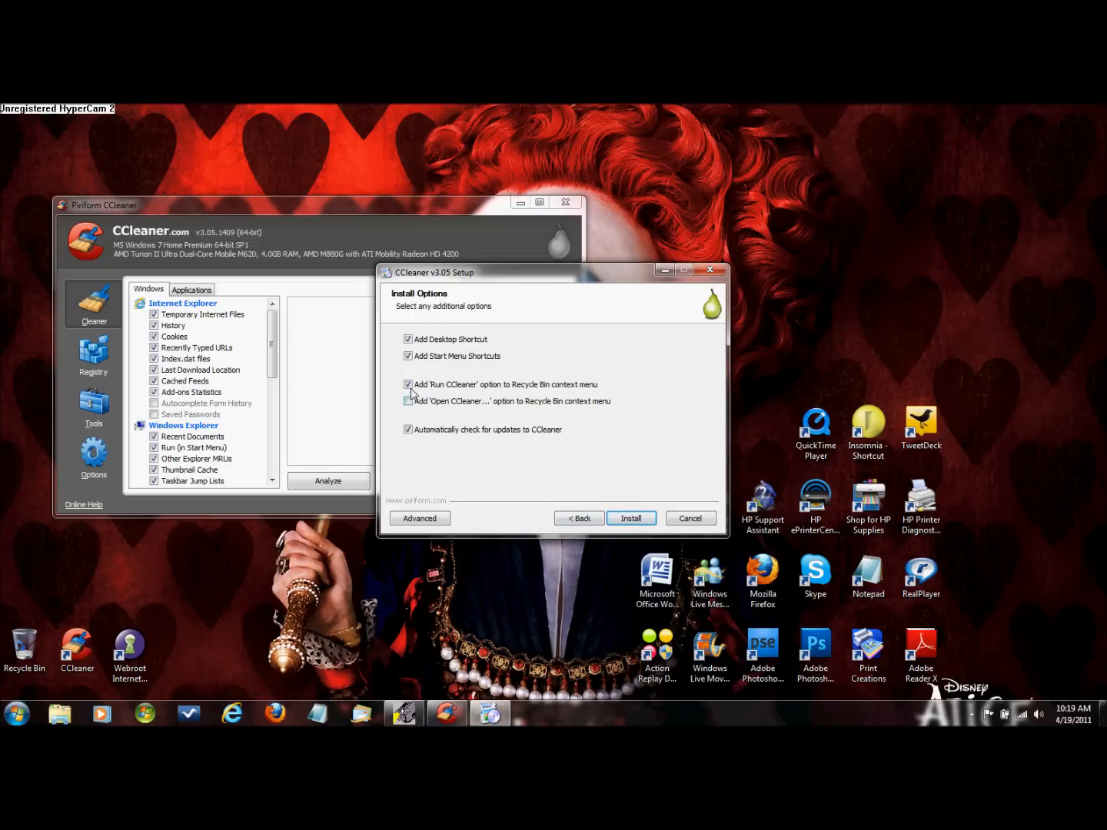
click(408, 385)
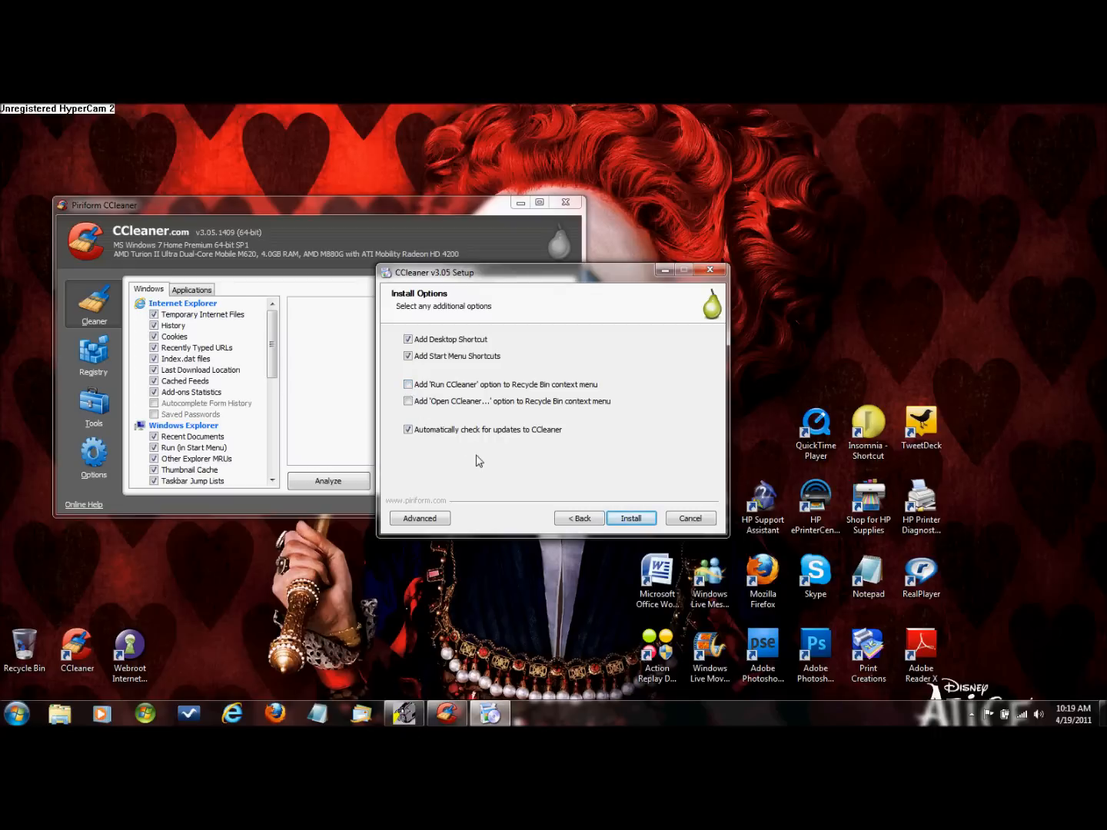
Install CCleaner v3.05 and finish setup with Run CCleaner checked.
click(630, 518)
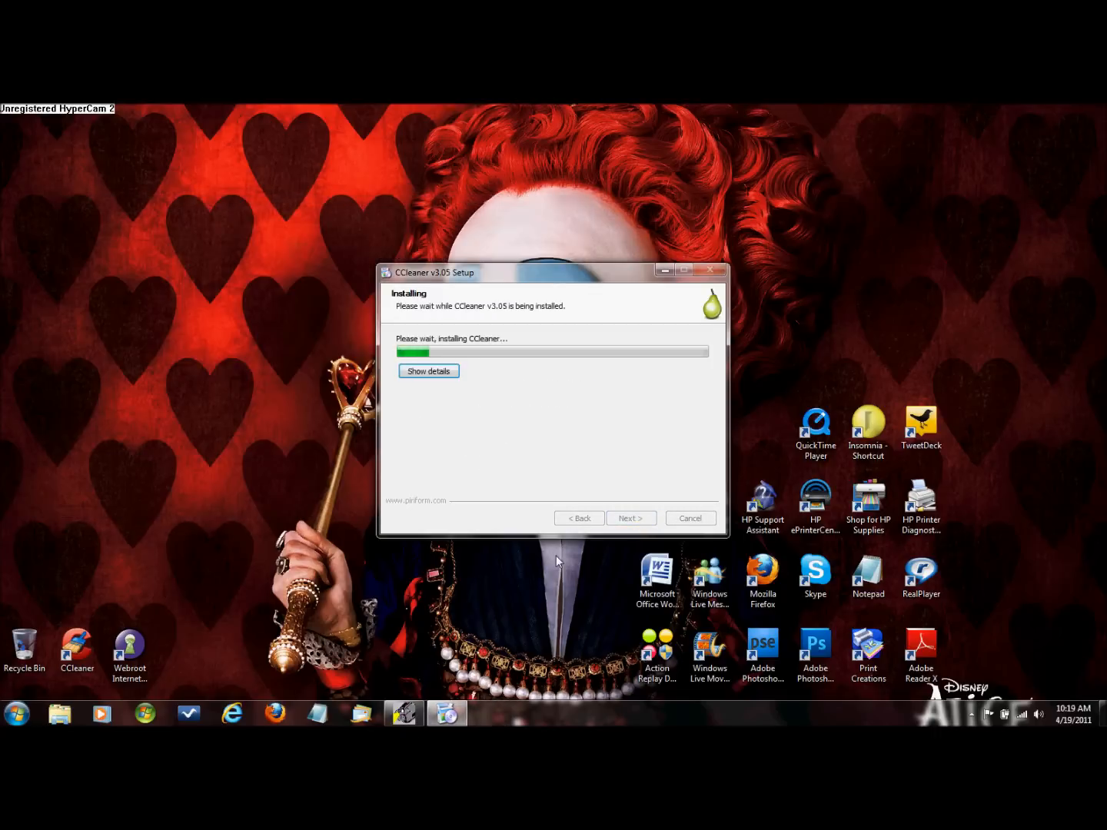
mouse_move(485, 595)
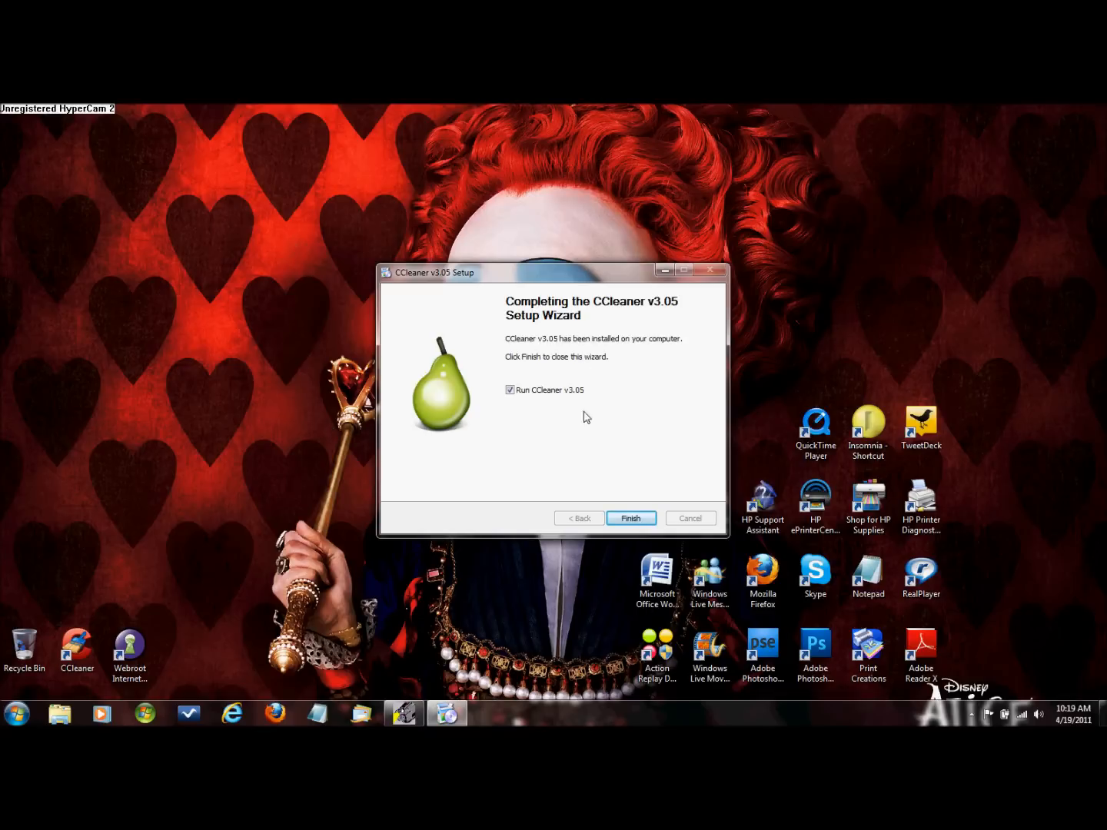
click(630, 517)
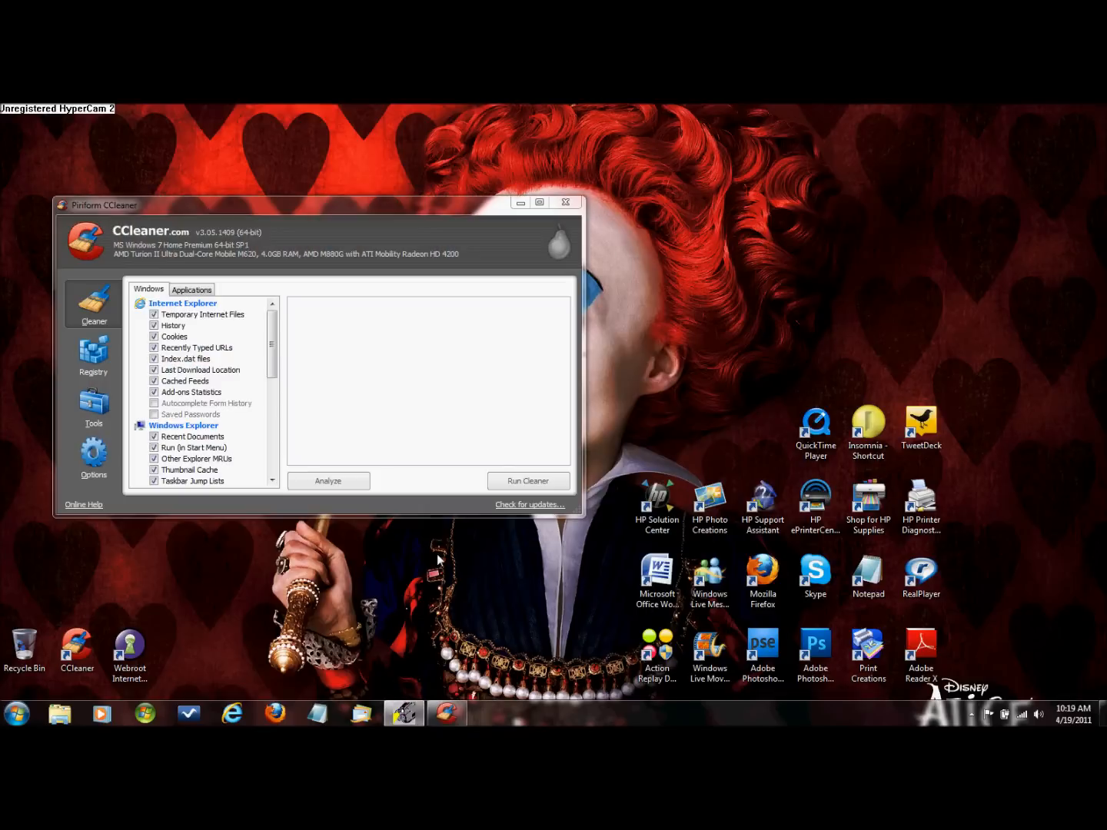
Analyze the system and run the cleaner, removing about 1.19 MB of junk files.
click(328, 480)
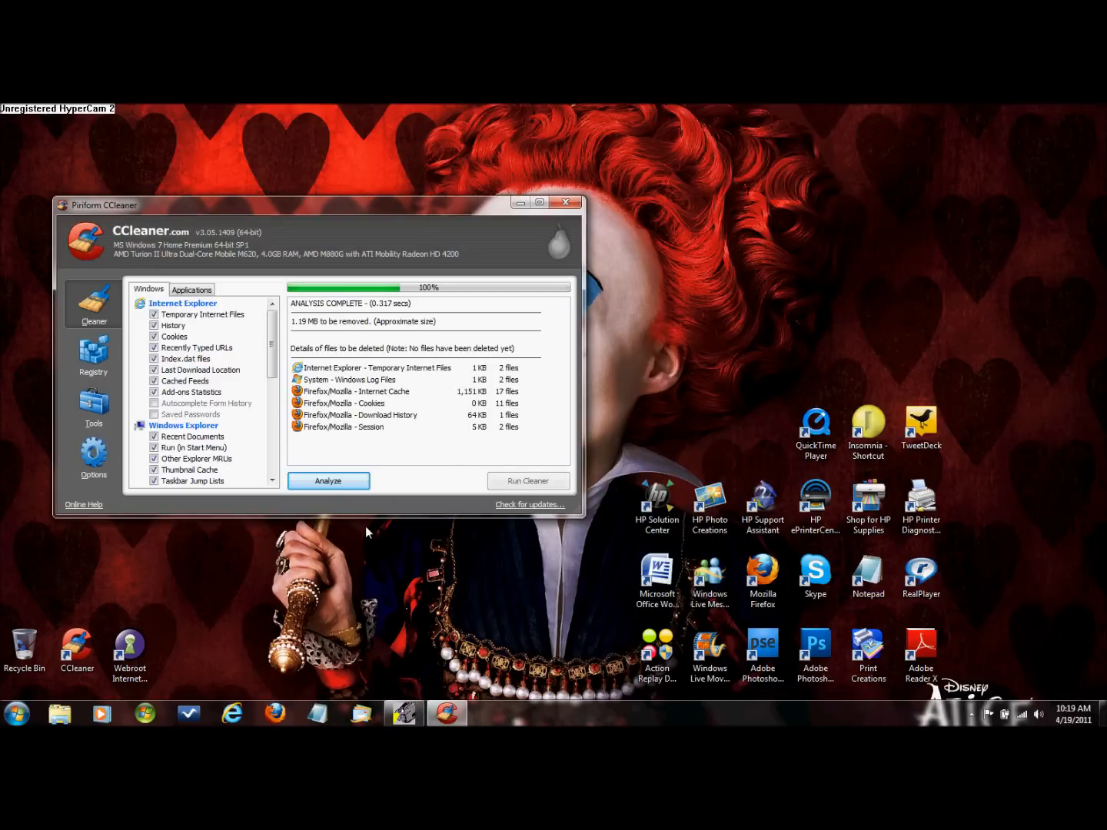
click(328, 481)
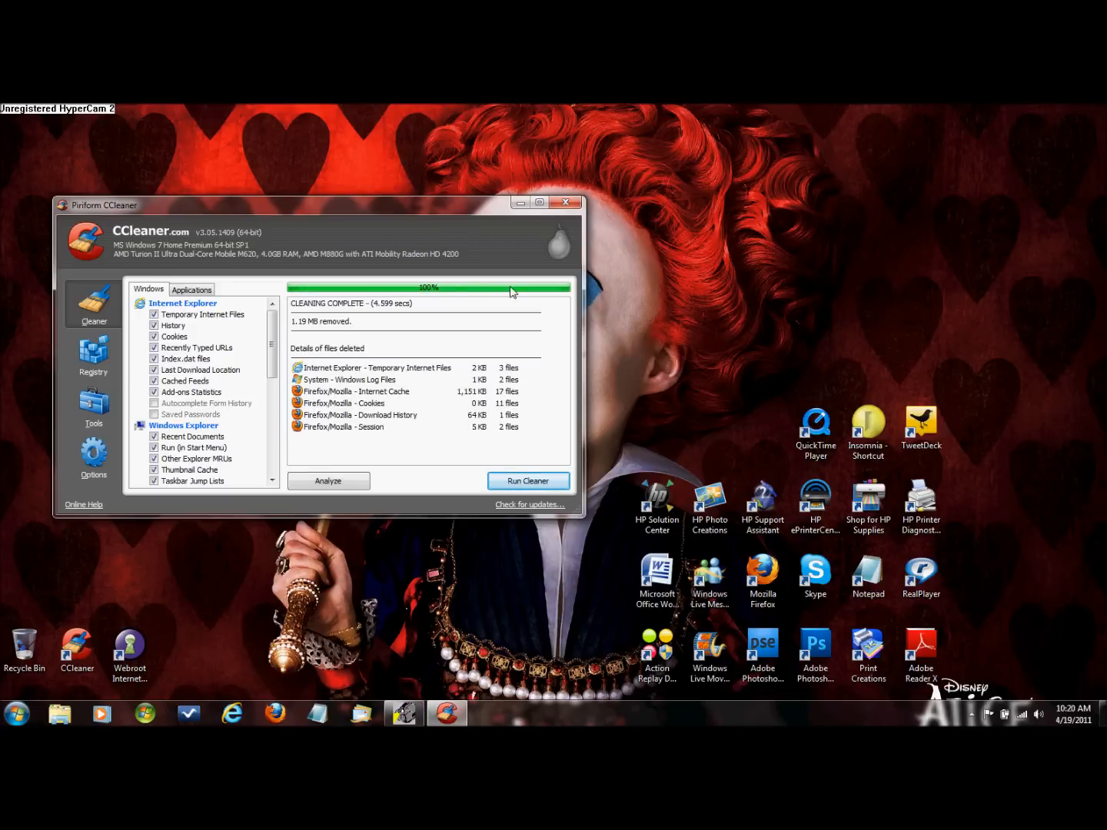
mouse_move(369, 713)
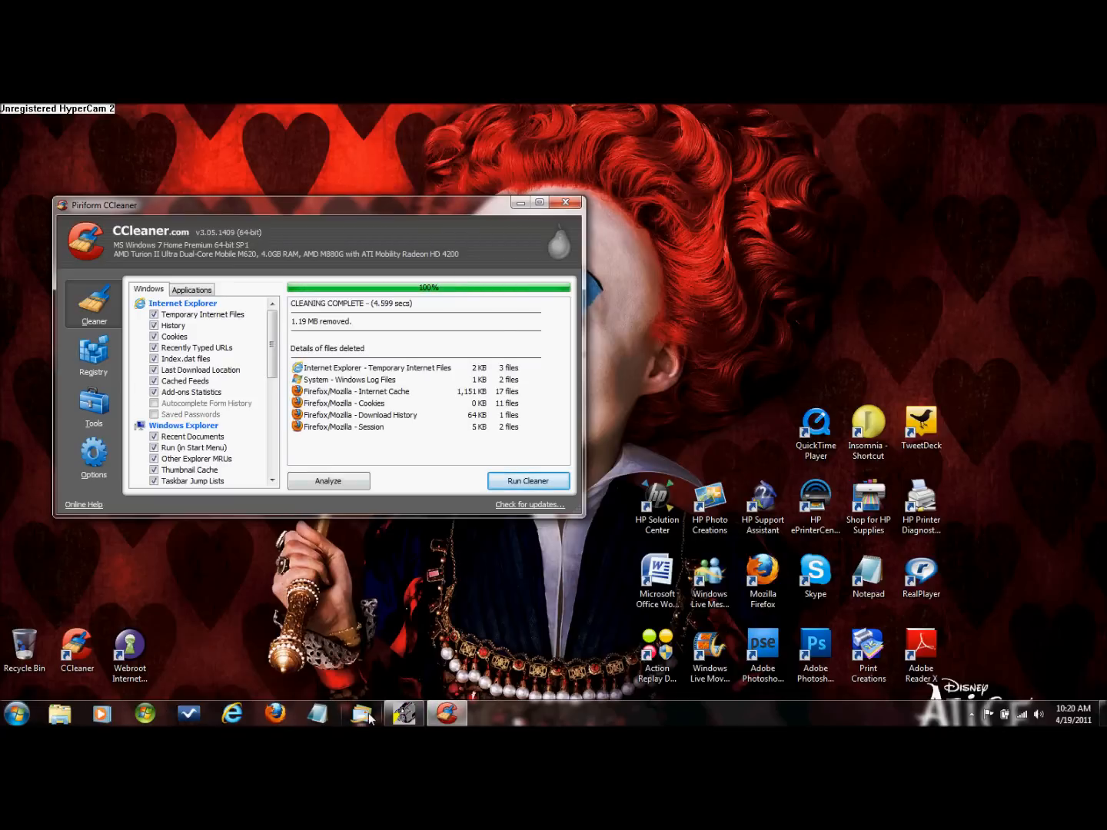
mouse_move(256, 557)
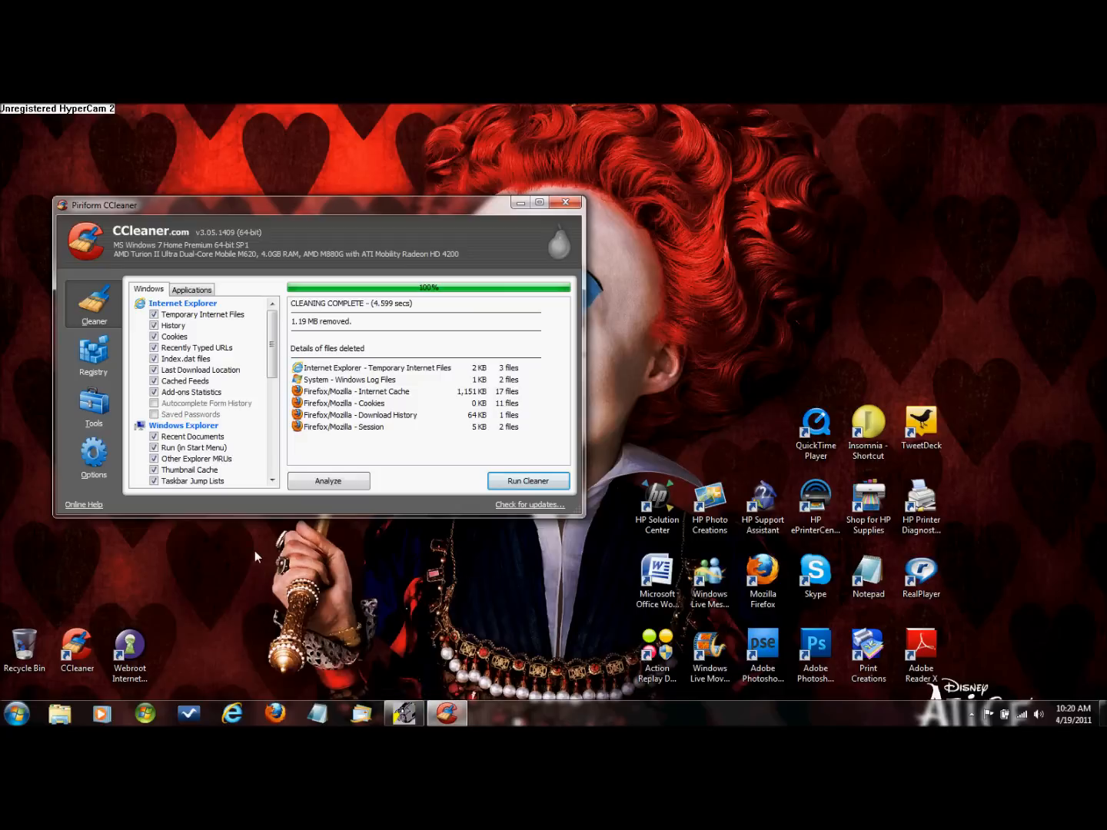
mouse_move(526, 417)
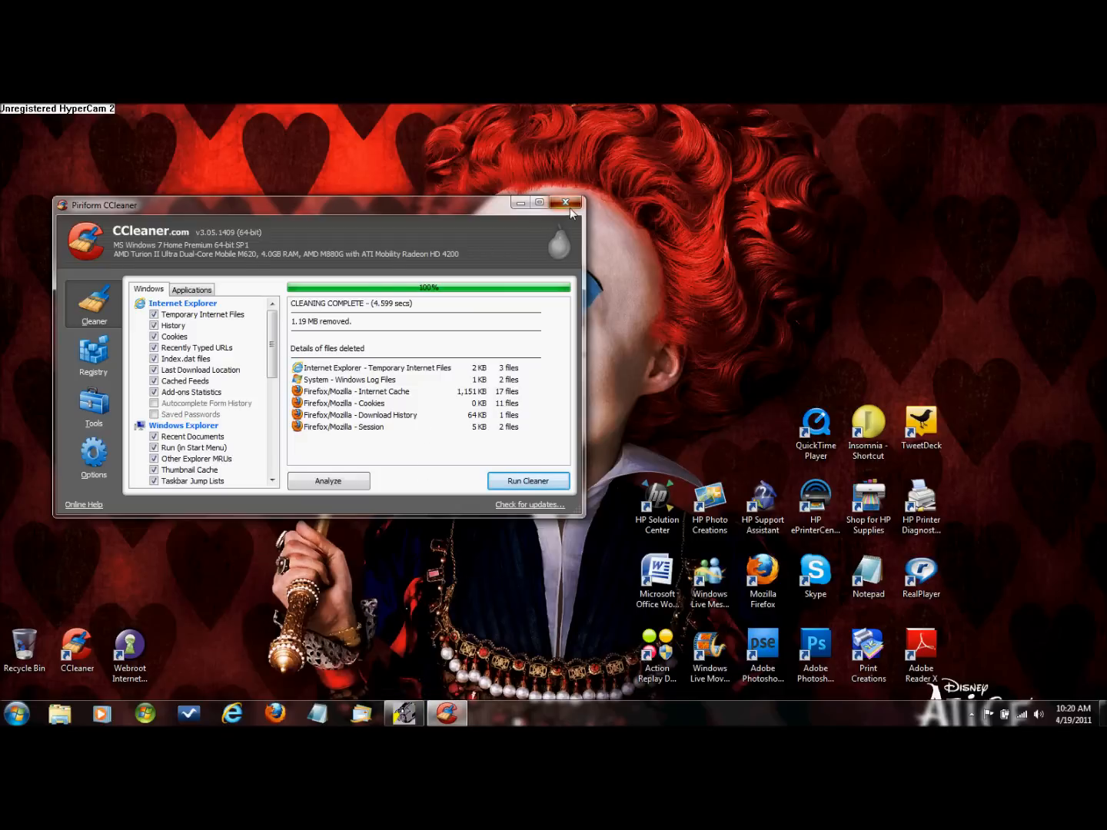
Close the CCleaner window, returning to the desktop.
click(566, 203)
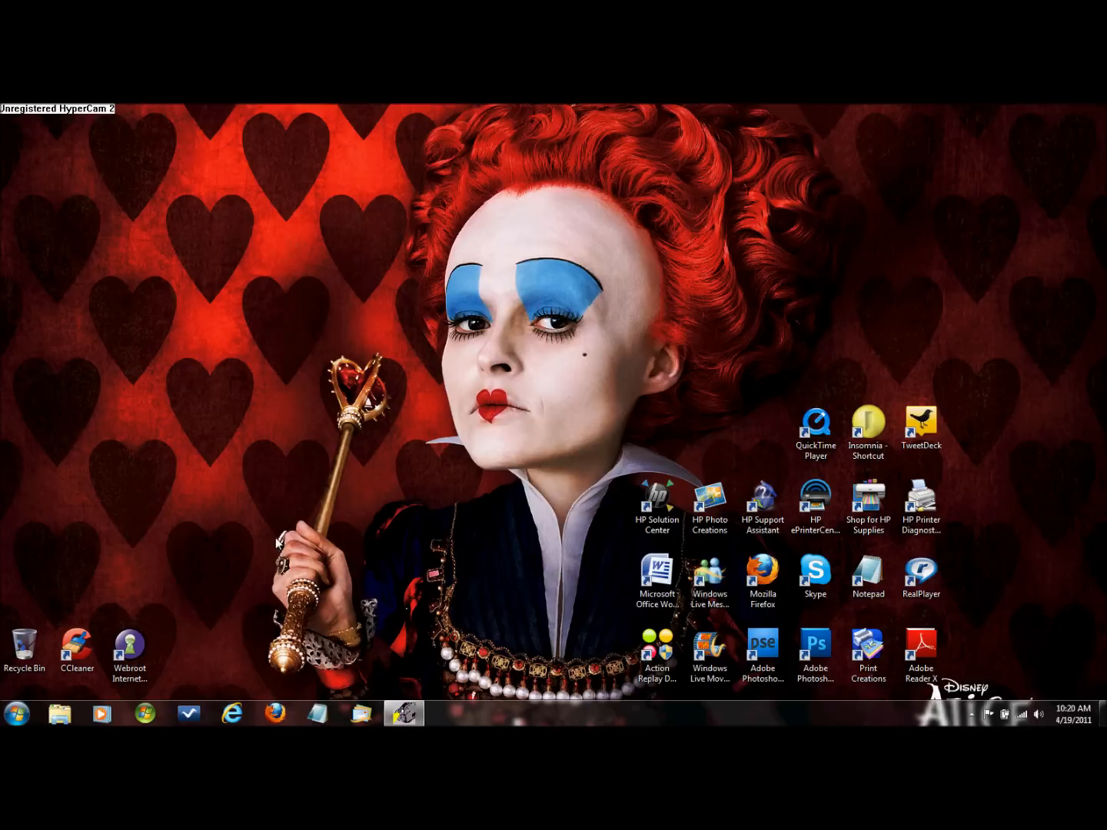
mouse_move(387, 606)
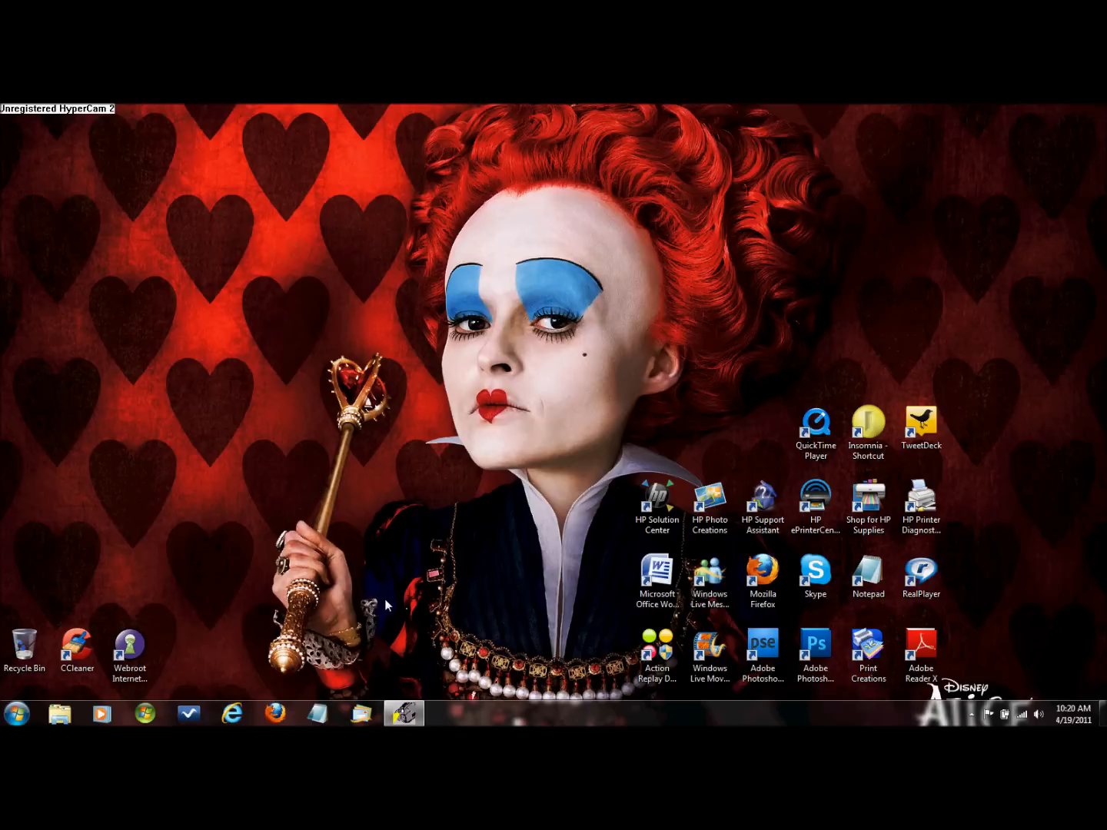
mouse_move(403, 713)
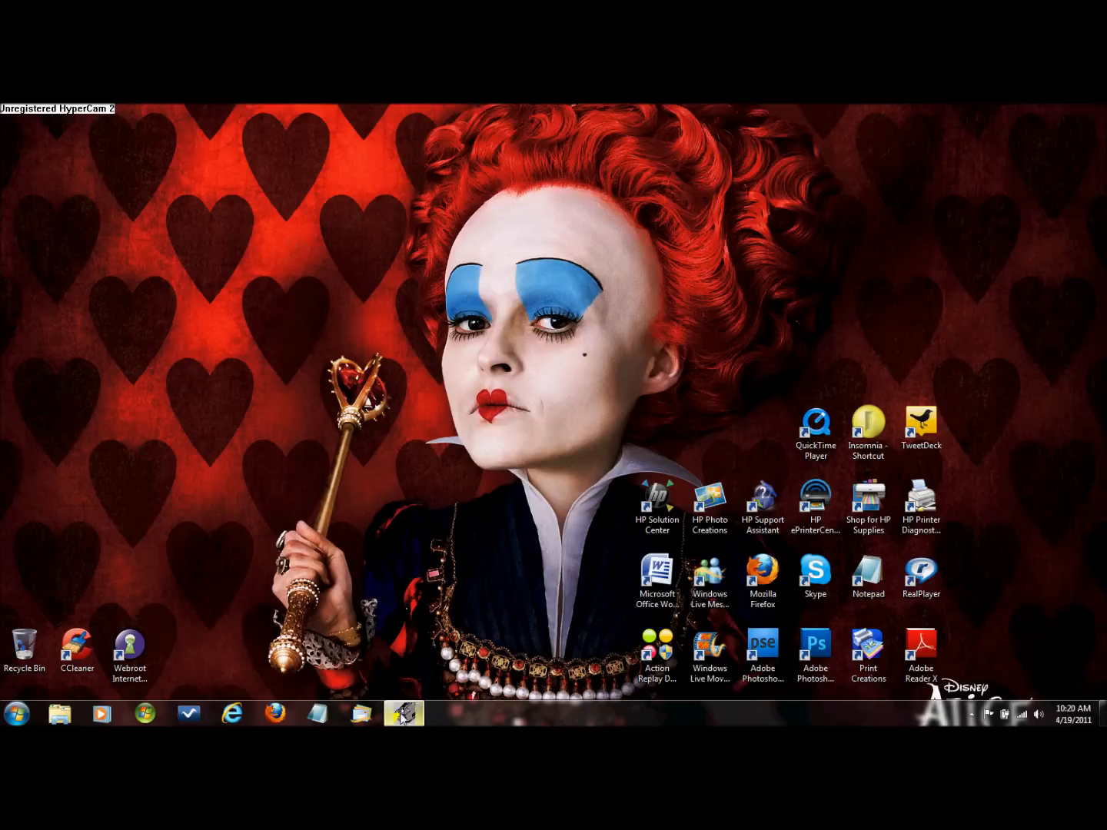